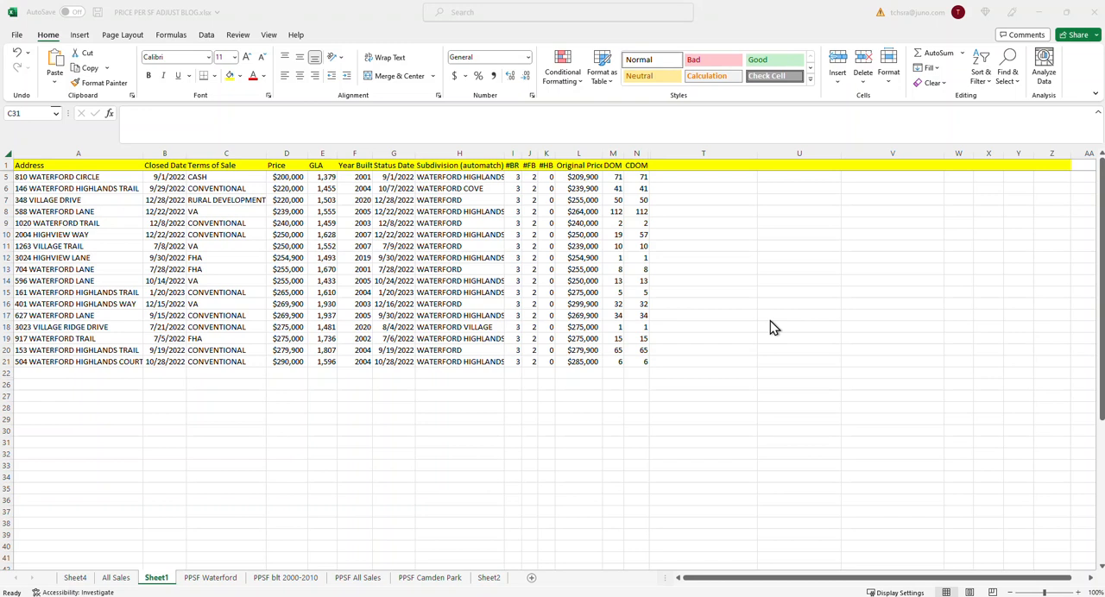
mouse_move(479, 308)
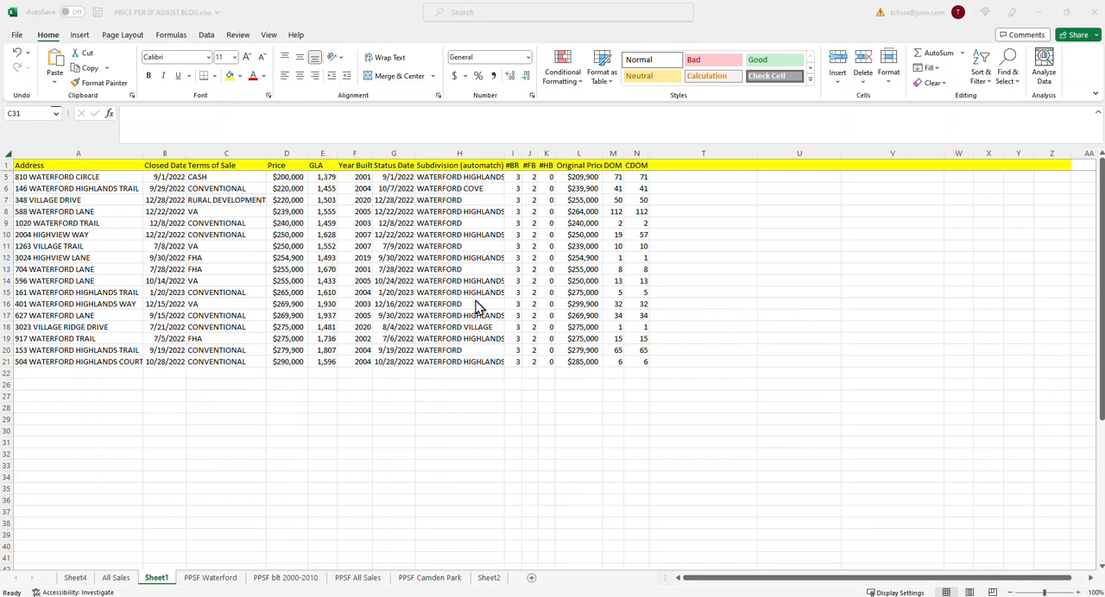
mouse_move(513, 308)
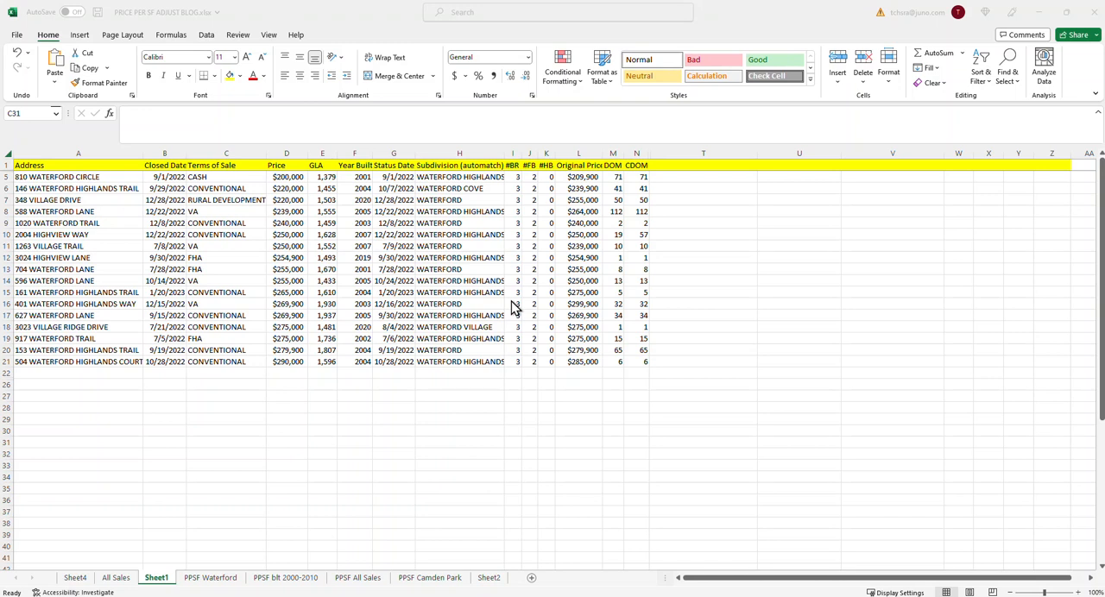
mouse_move(326, 176)
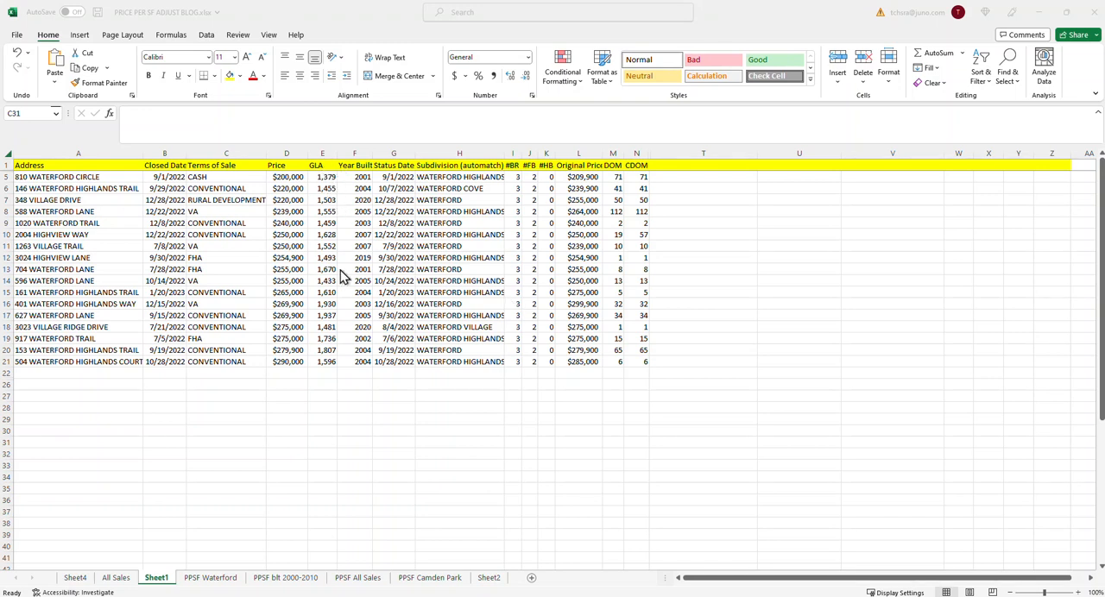
mouse_move(299, 352)
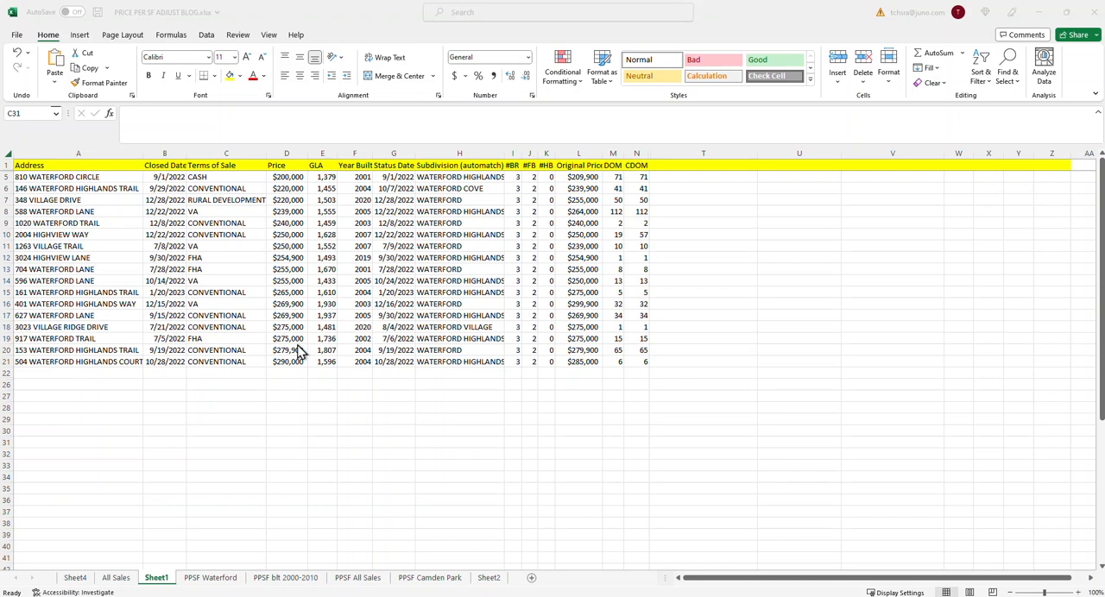
mouse_move(313, 442)
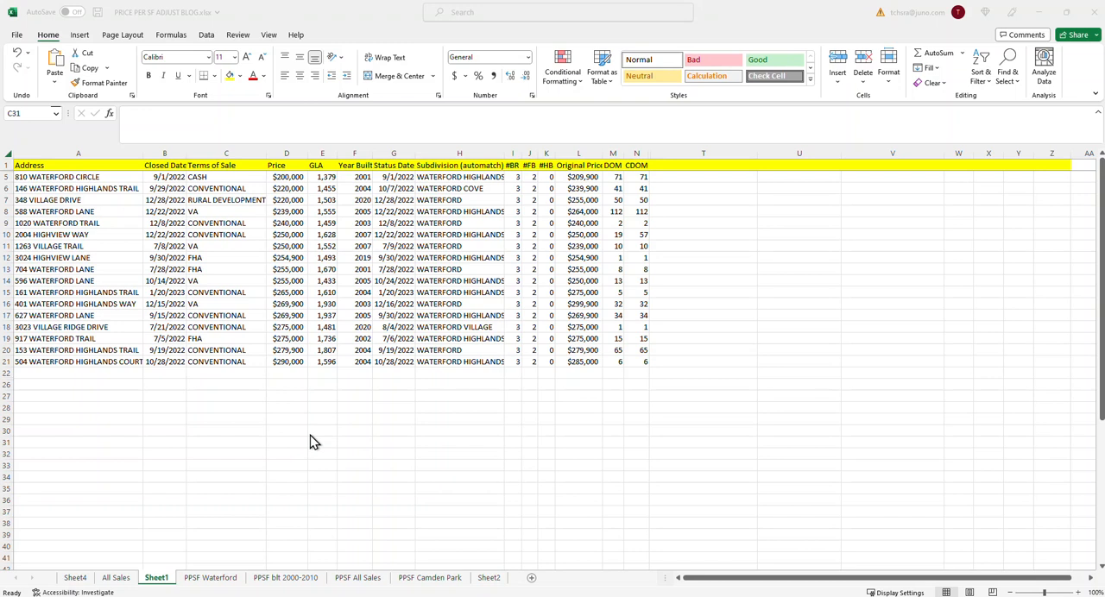
mouse_move(361, 270)
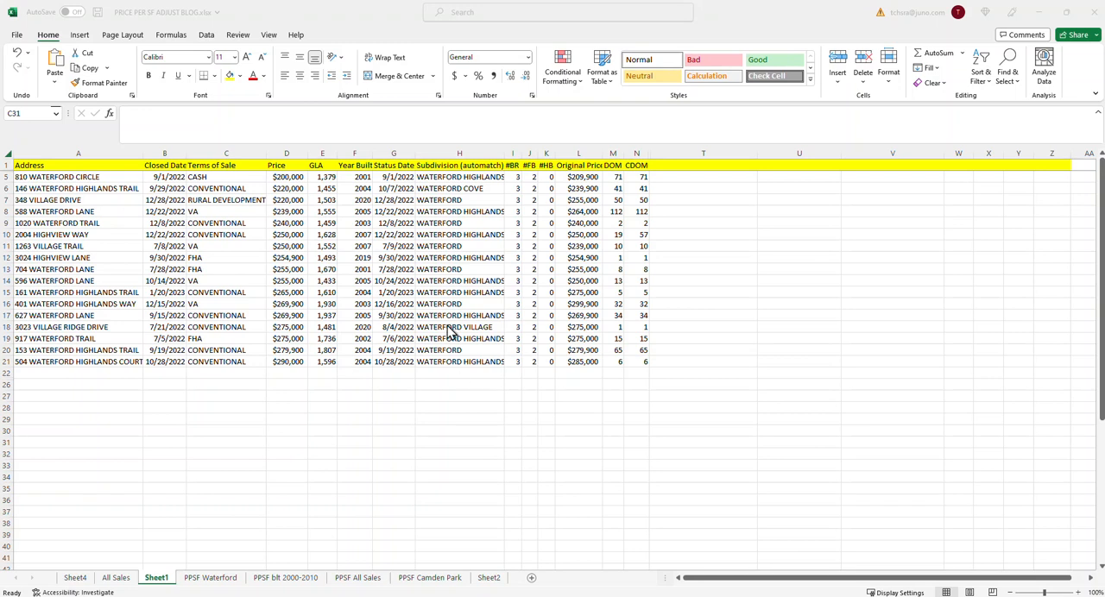
mouse_move(442, 339)
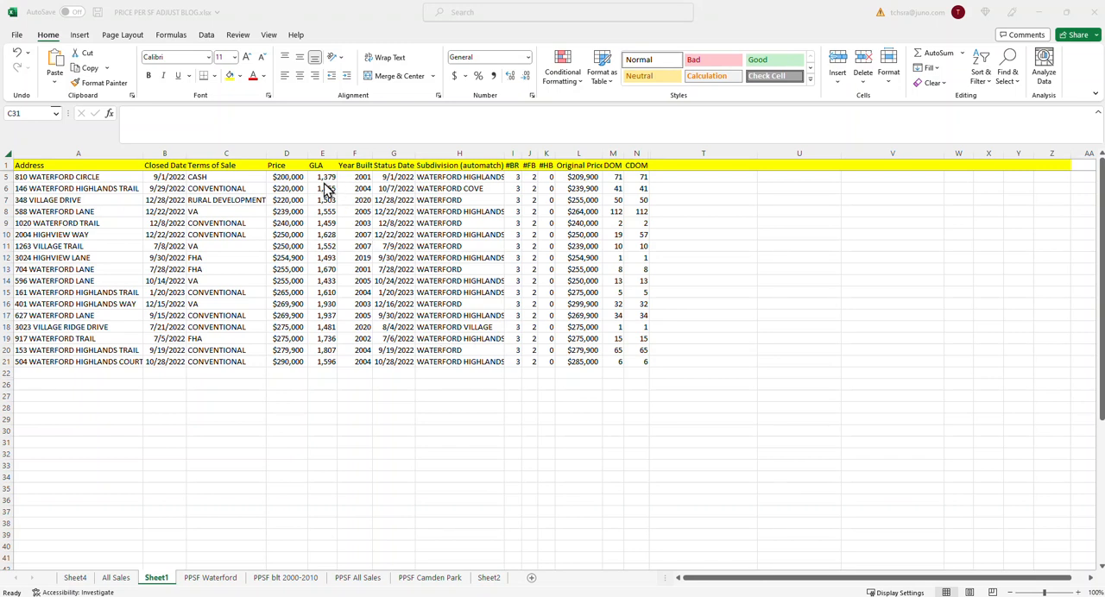
Copy the GLA column from Sheet1 into column A of a new sheet, Sheet3
left_click(225, 441)
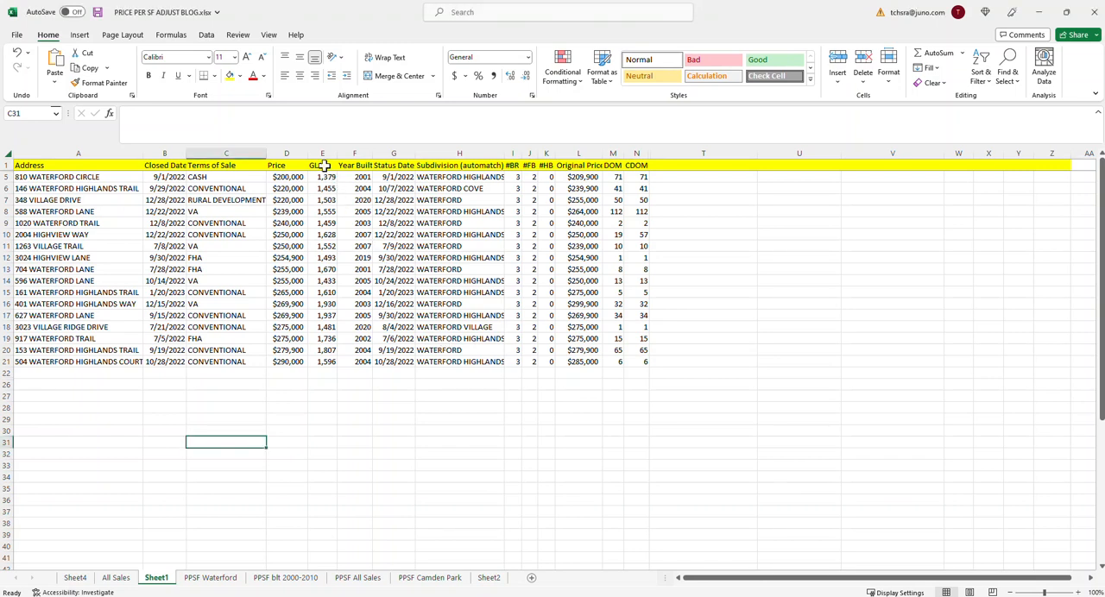
left_click(322, 165)
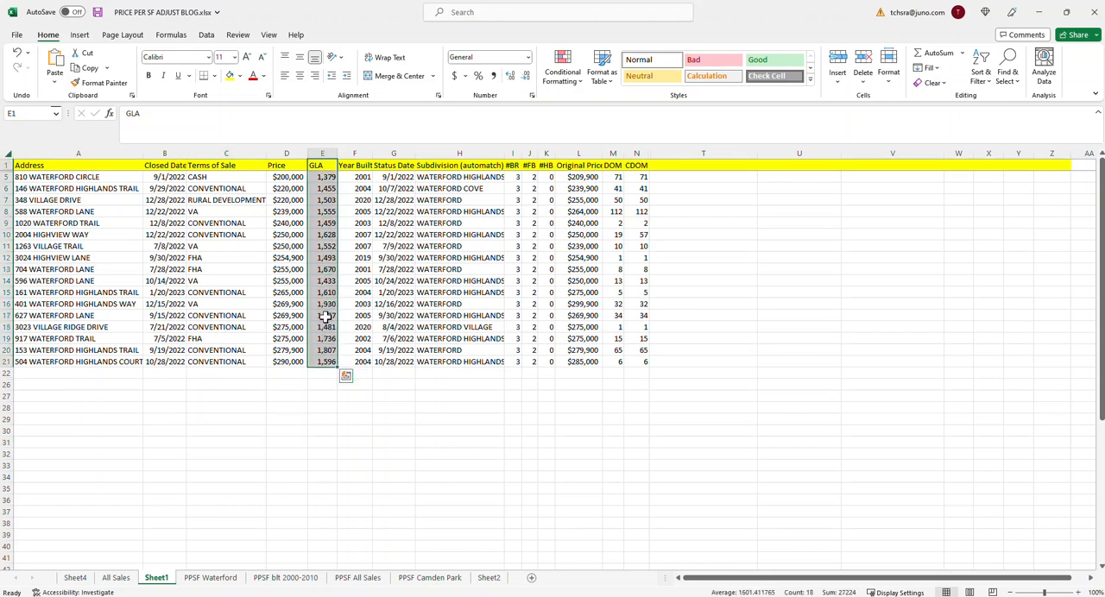
right_click(326, 315)
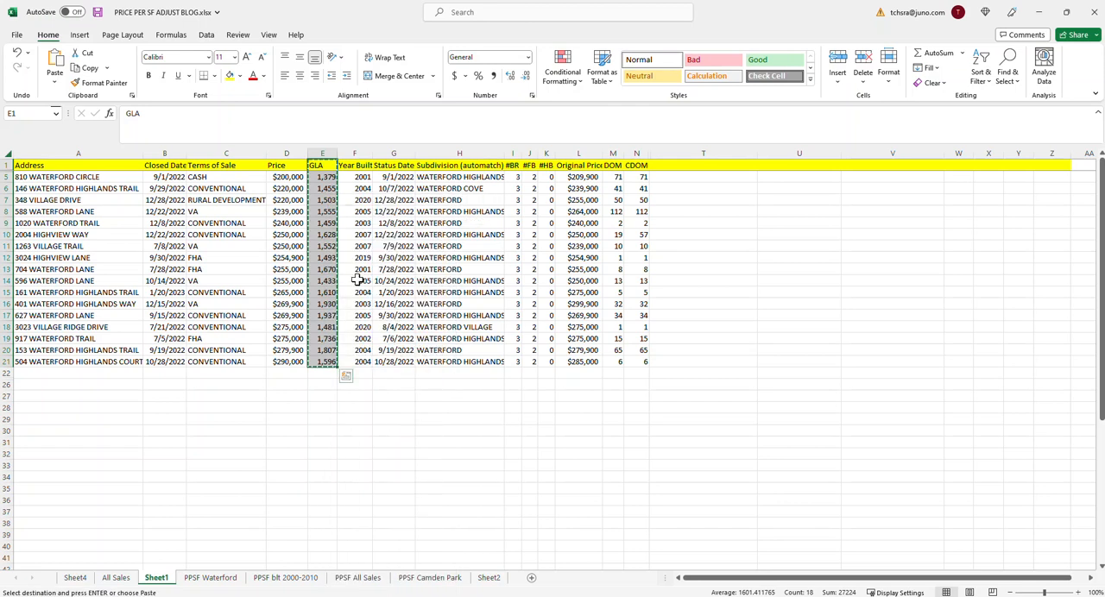
left_click(193, 578)
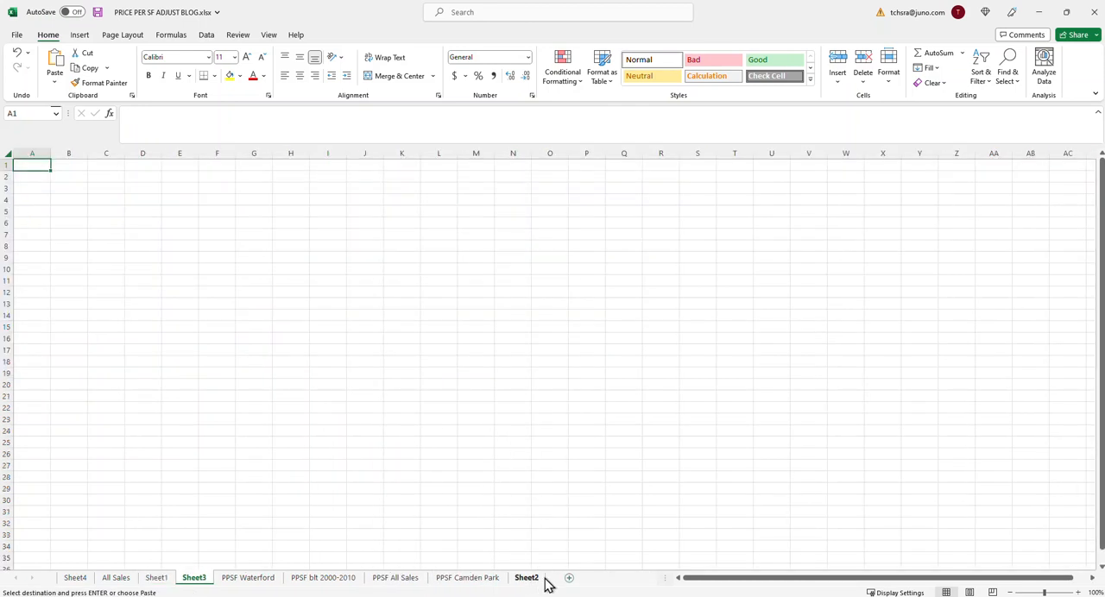
right_click(32, 164)
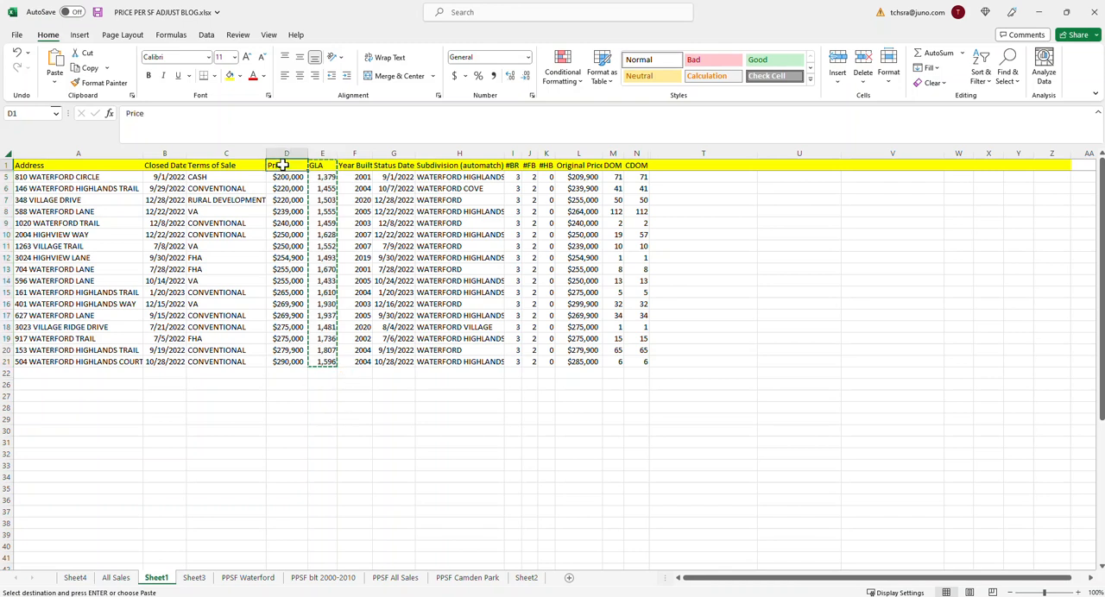
Copy the Price values and paste them beside GLA in column B
left_click_drag(285, 165, 286, 362)
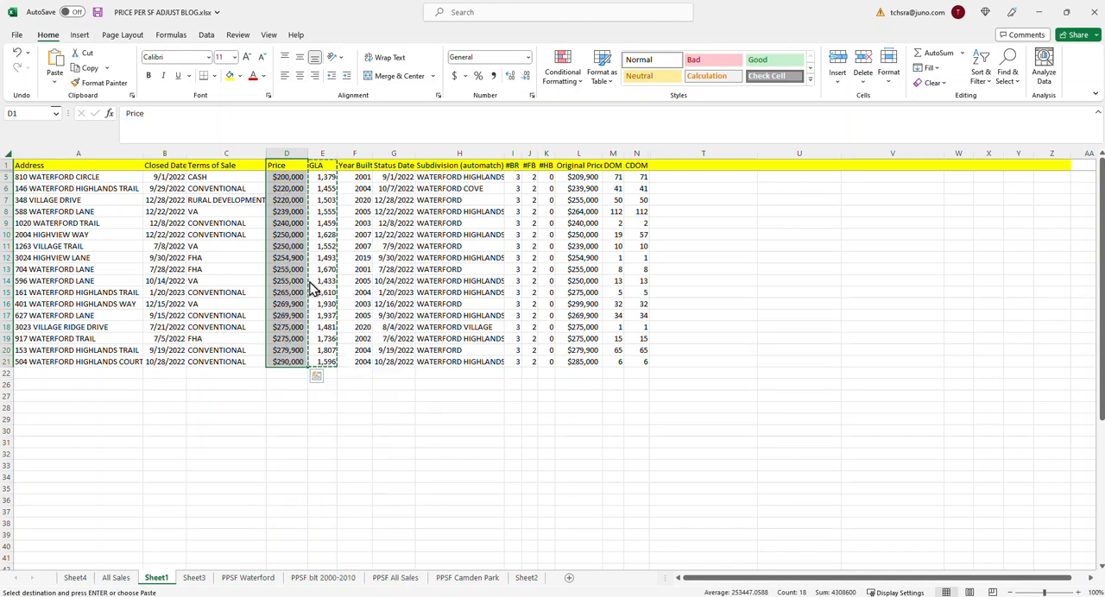
left_click(193, 577)
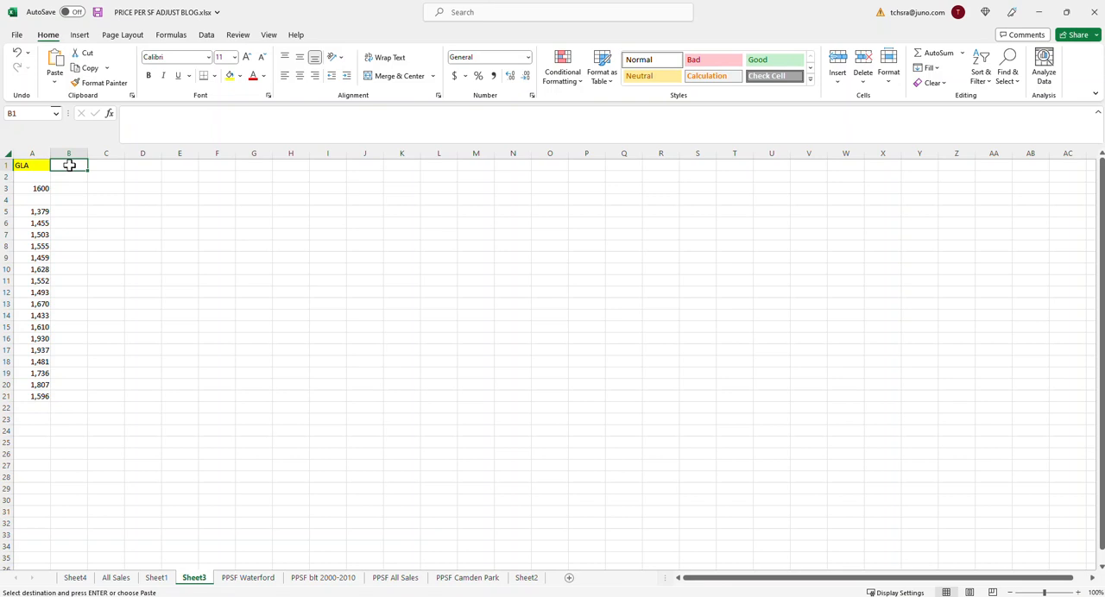
key("ctrl+v")
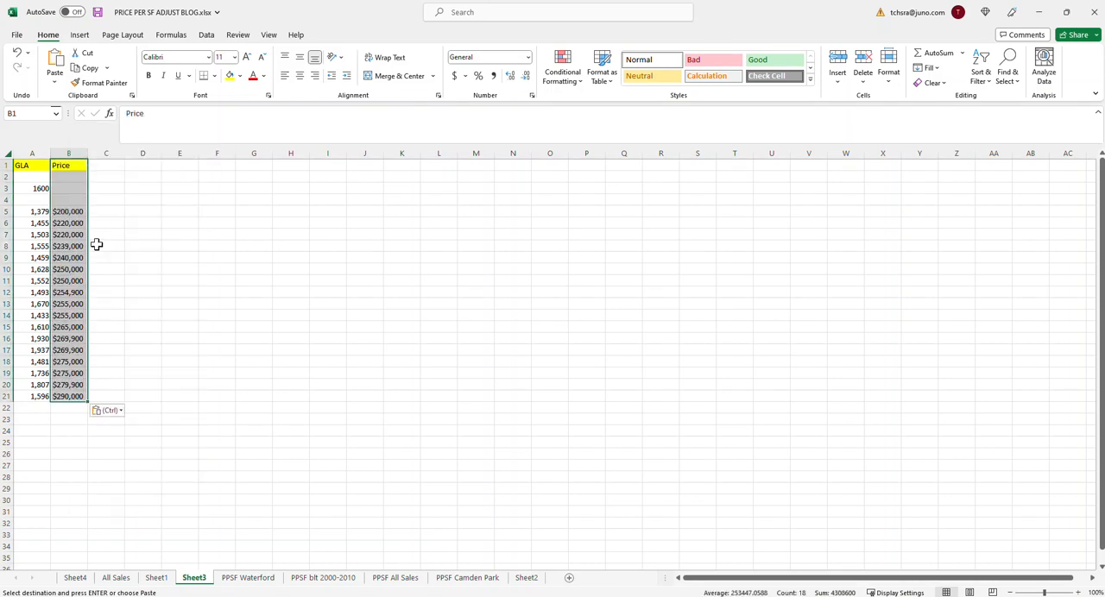
Delete the blank rows above the GLA and Price data
left_click(8, 177)
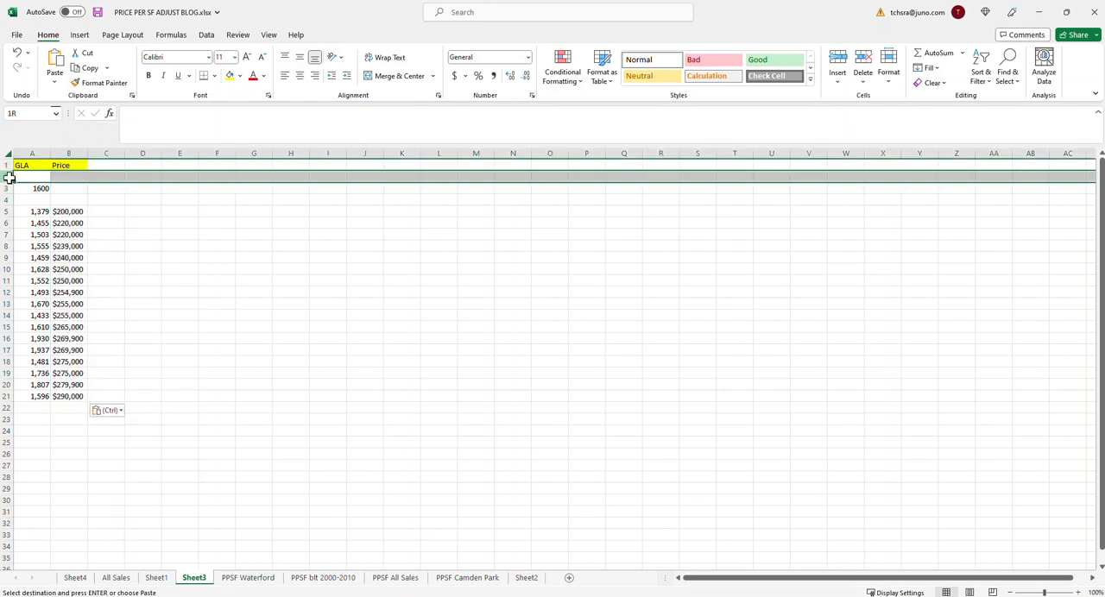
left_click(32, 177)
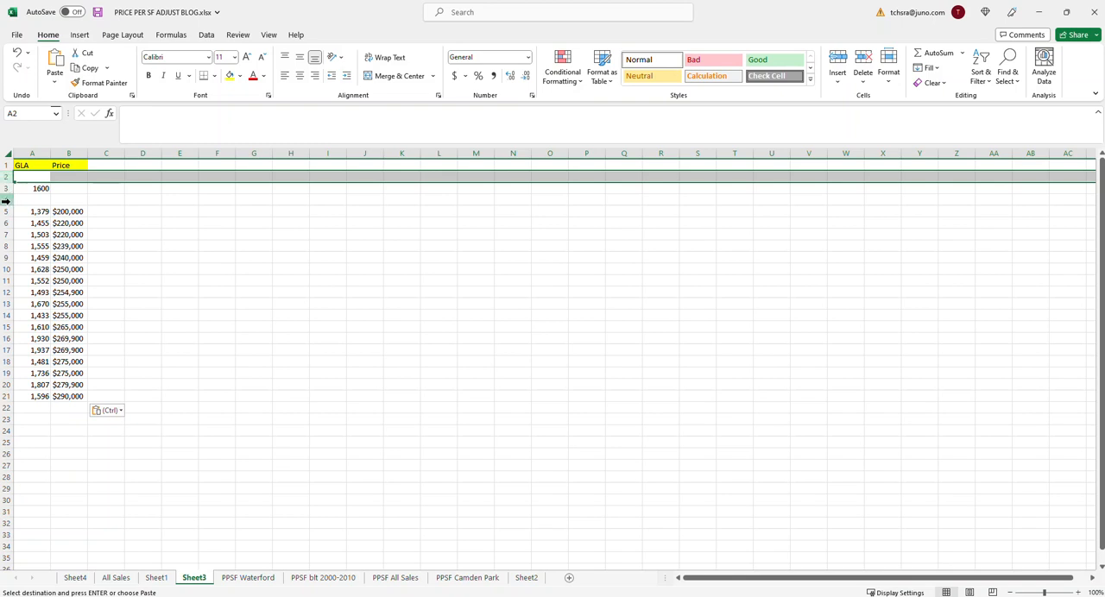
right_click(9, 200)
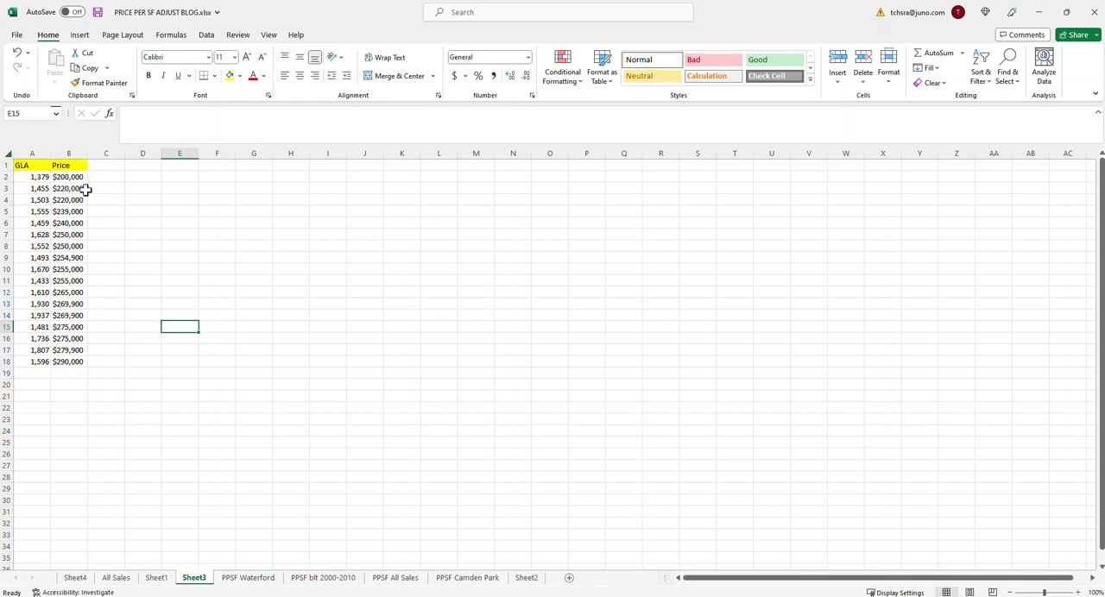
mouse_move(88, 190)
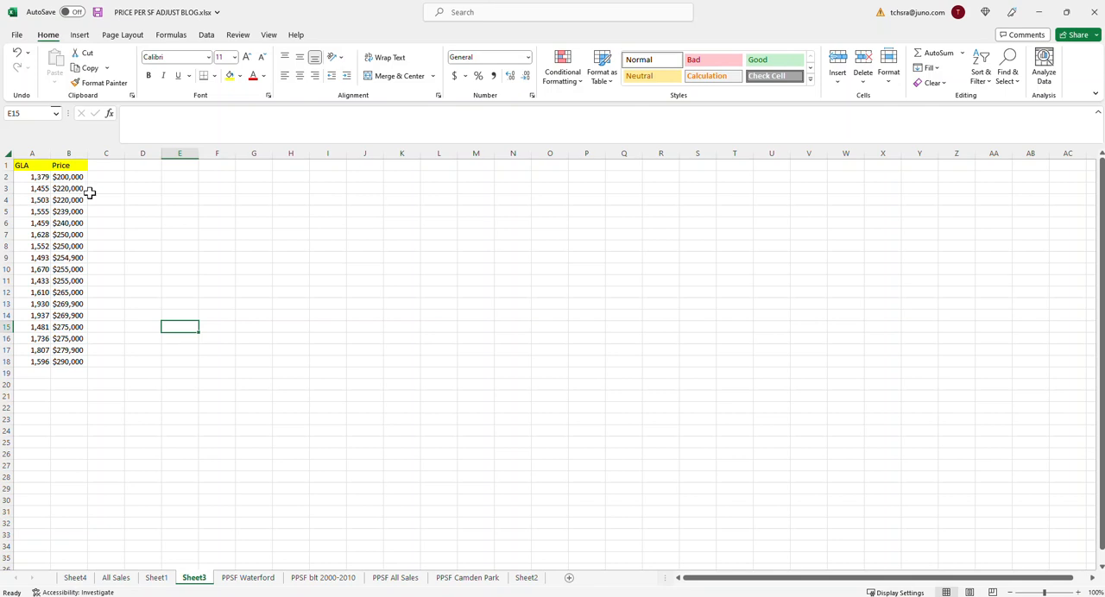
mouse_move(94, 197)
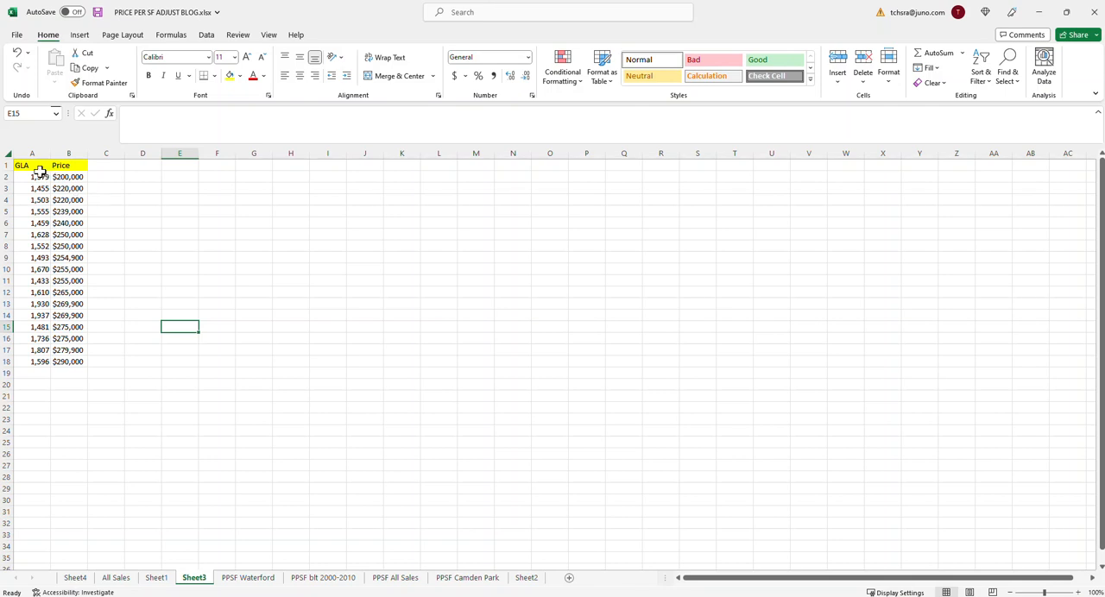
Select A1:B18 and insert the recommended Scatter chart of Price versus GLA
left_click(32, 164)
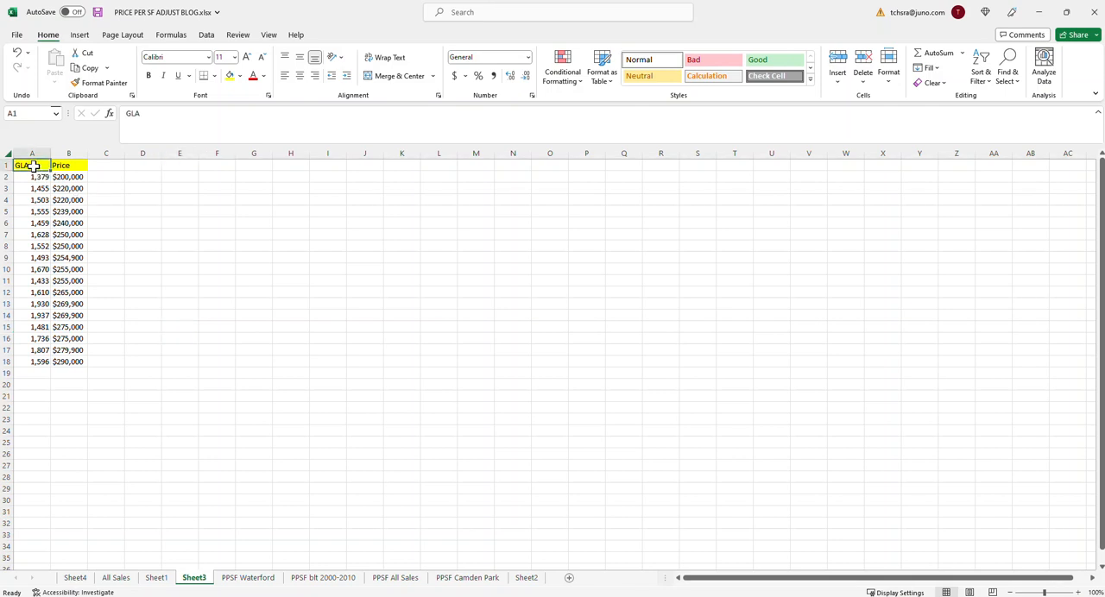
left_click_drag(32, 165, 68, 304)
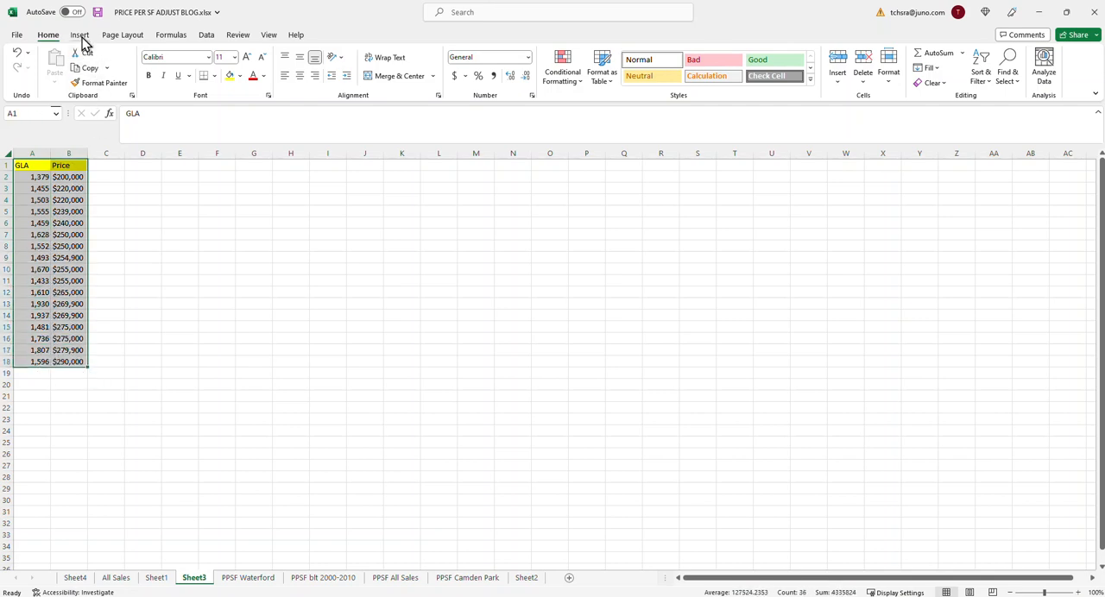
left_click(79, 34)
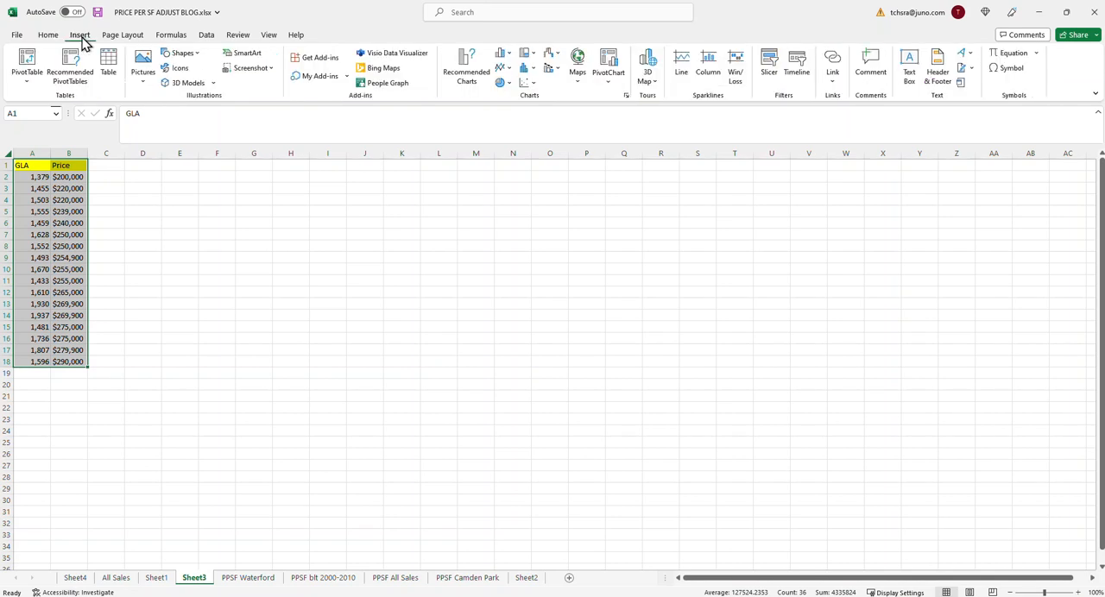
mouse_move(467, 67)
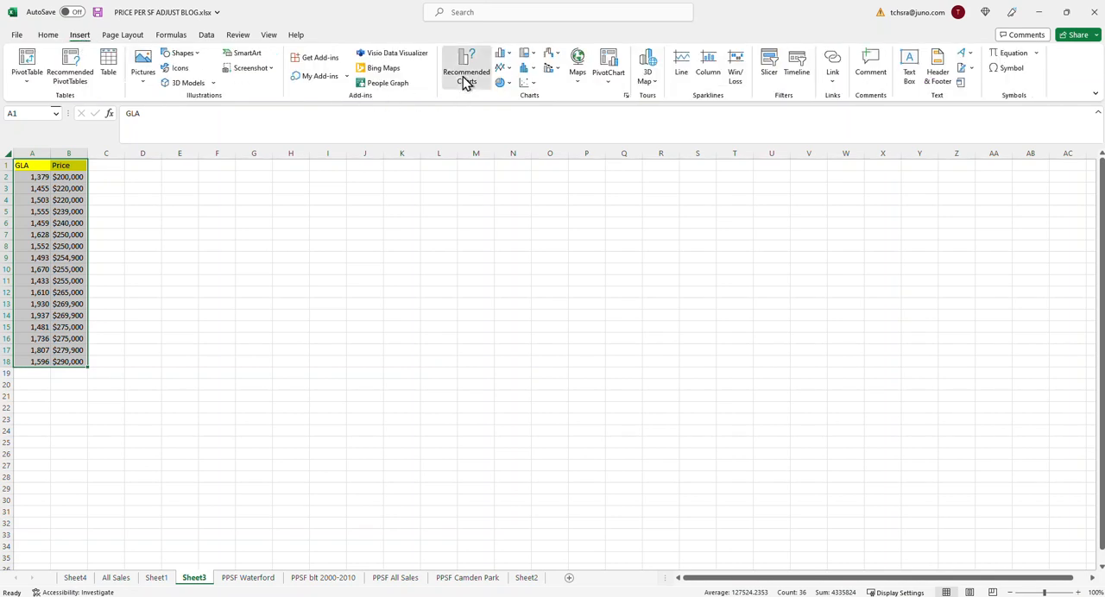
left_click(466, 68)
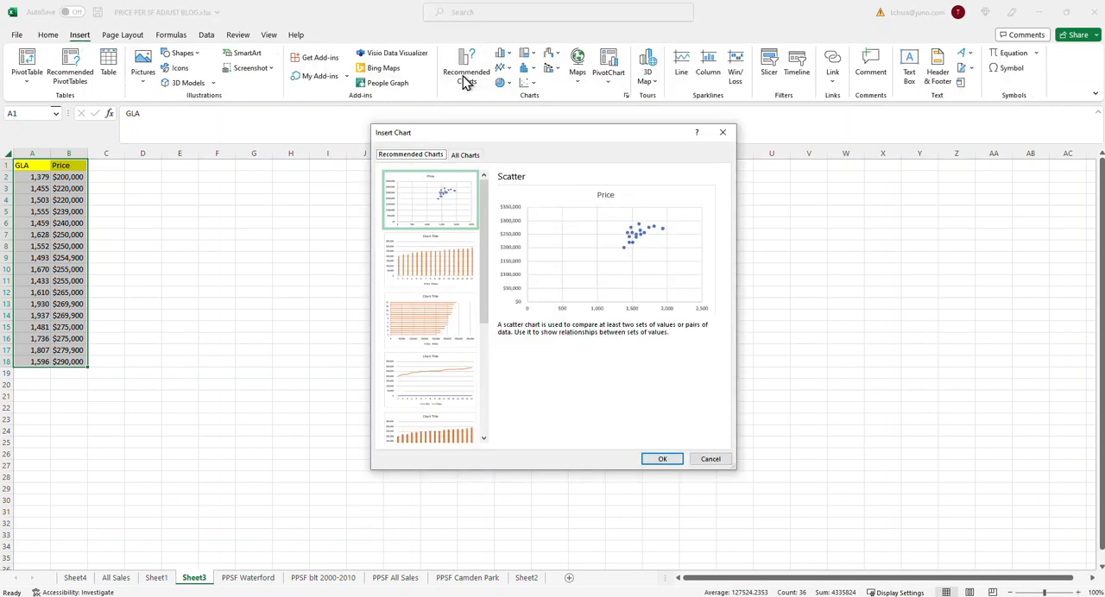
mouse_move(527, 138)
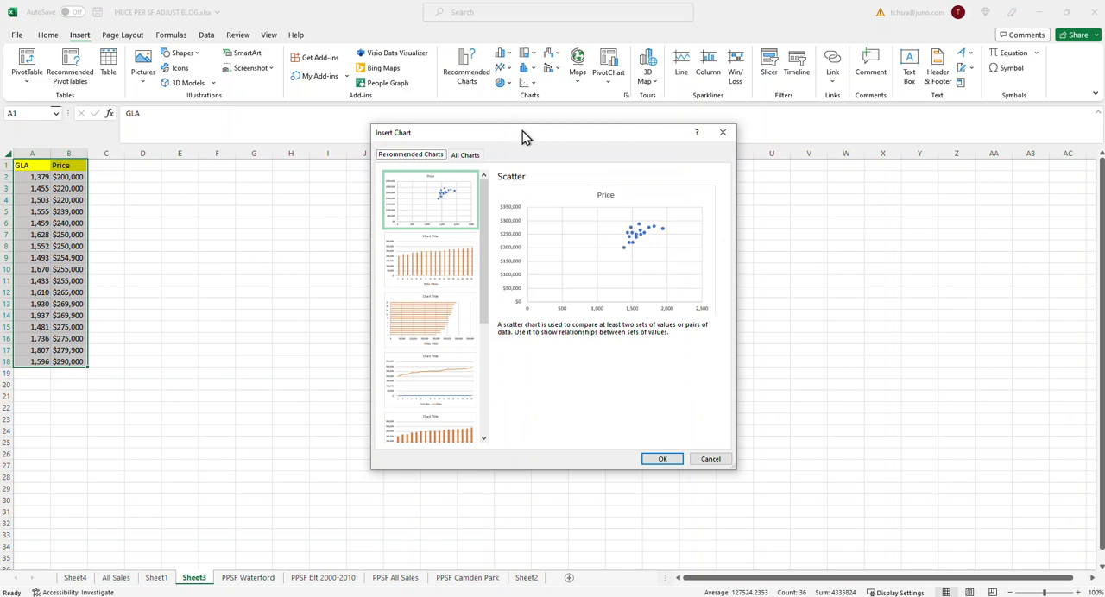
mouse_move(531, 189)
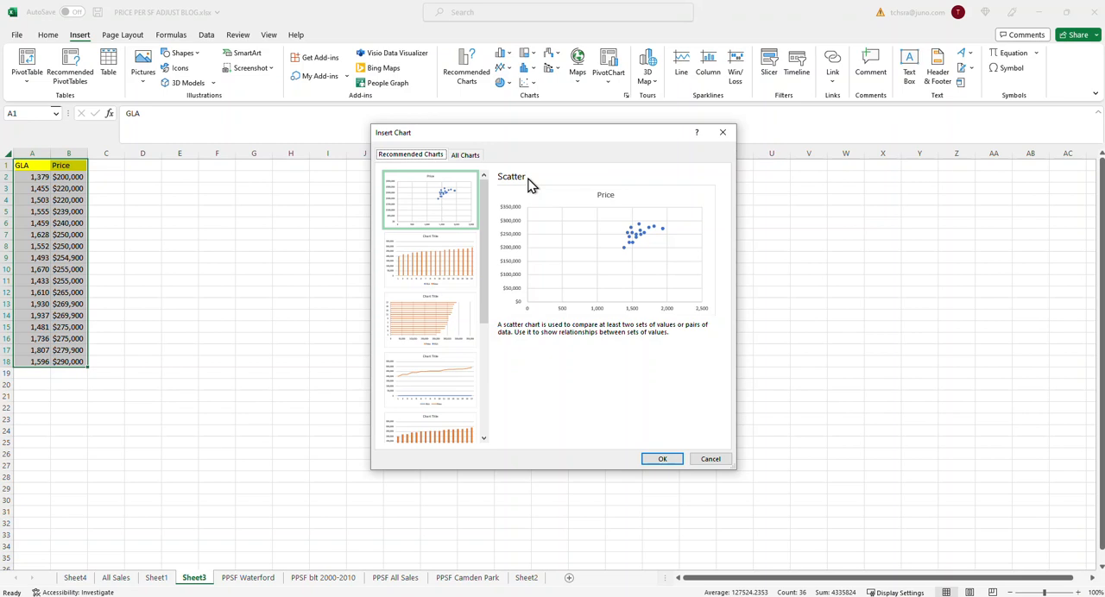
mouse_move(580, 234)
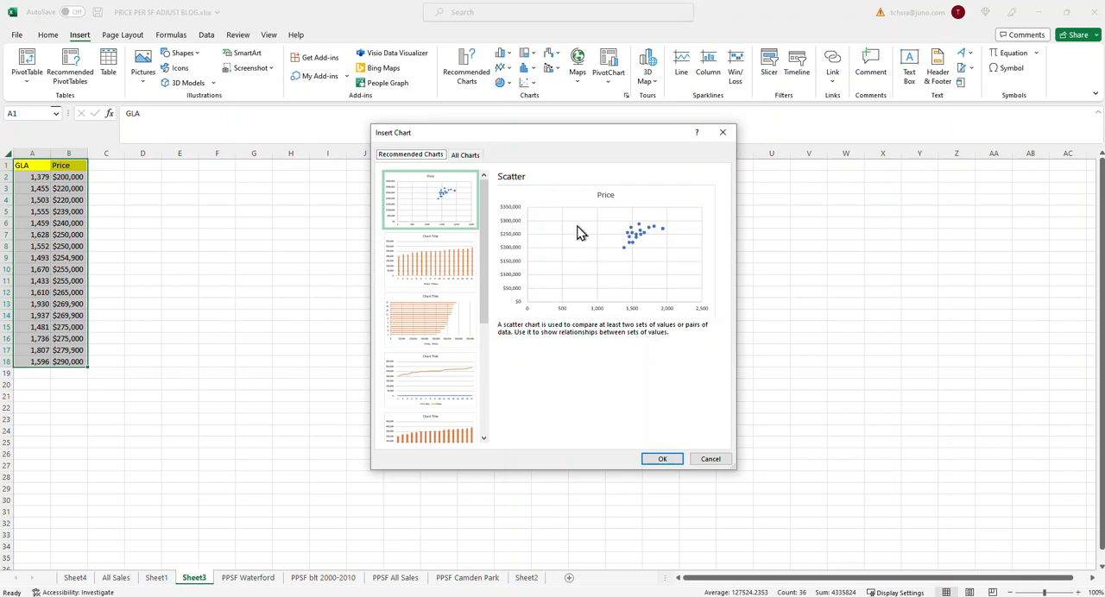
mouse_move(662, 399)
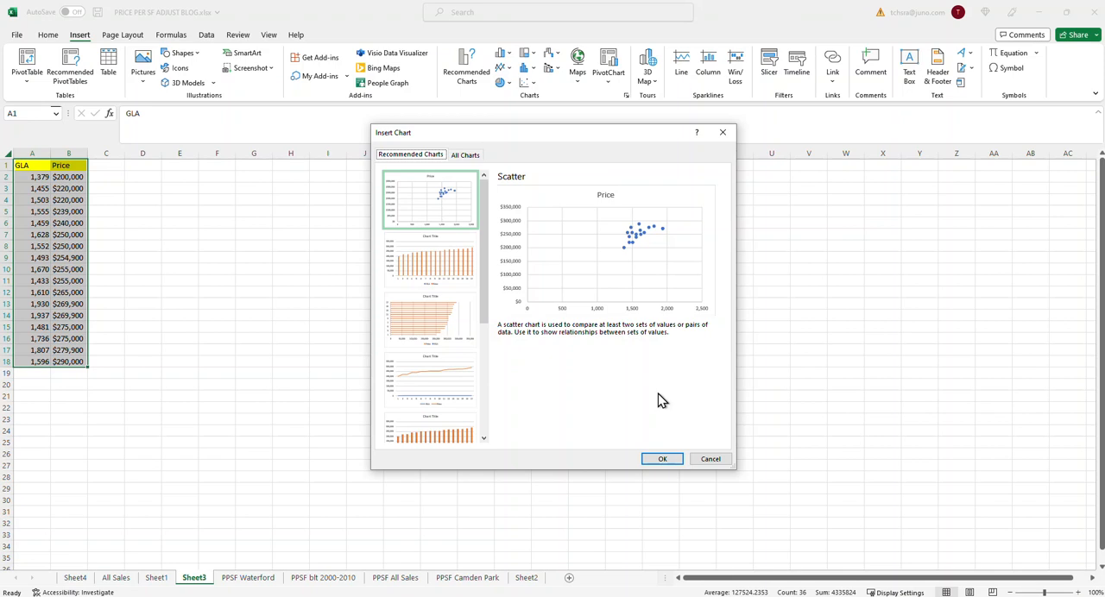
left_click(662, 458)
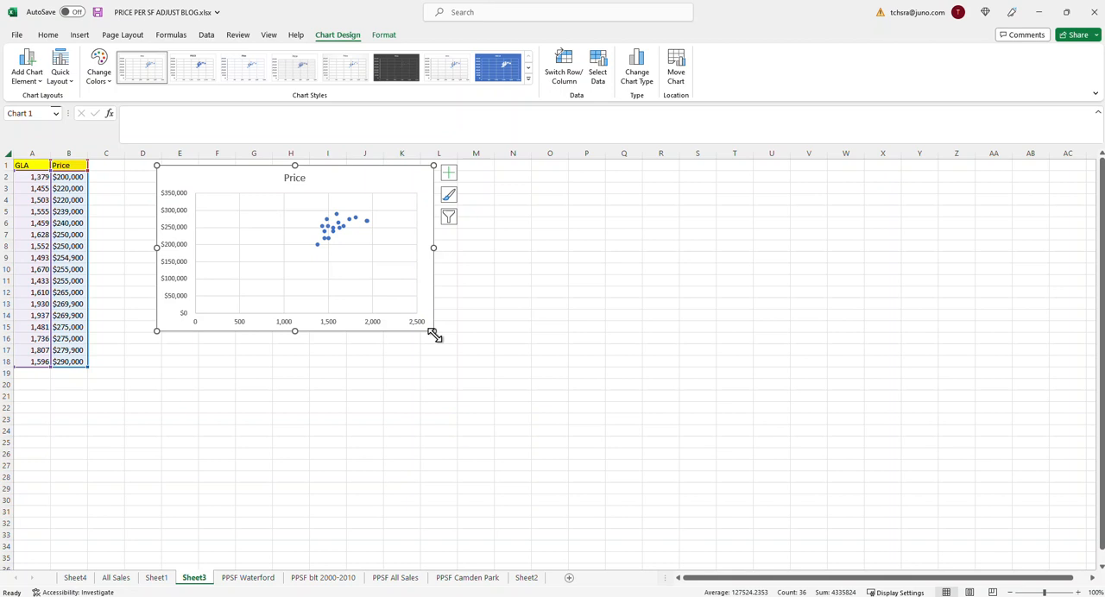
left_click_drag(433, 332, 637, 453)
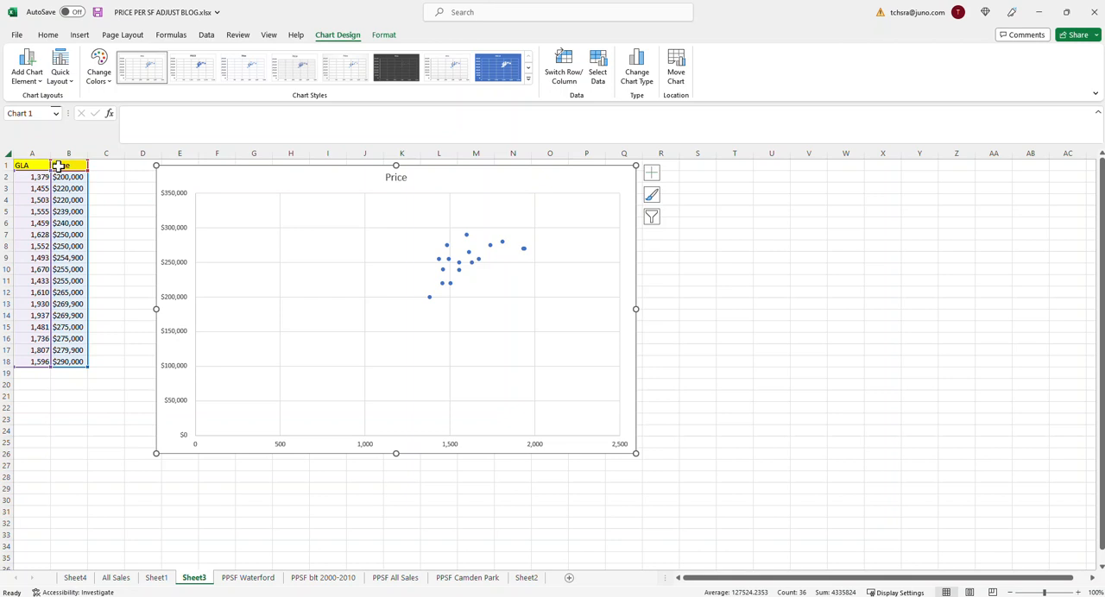
left_click(68, 165)
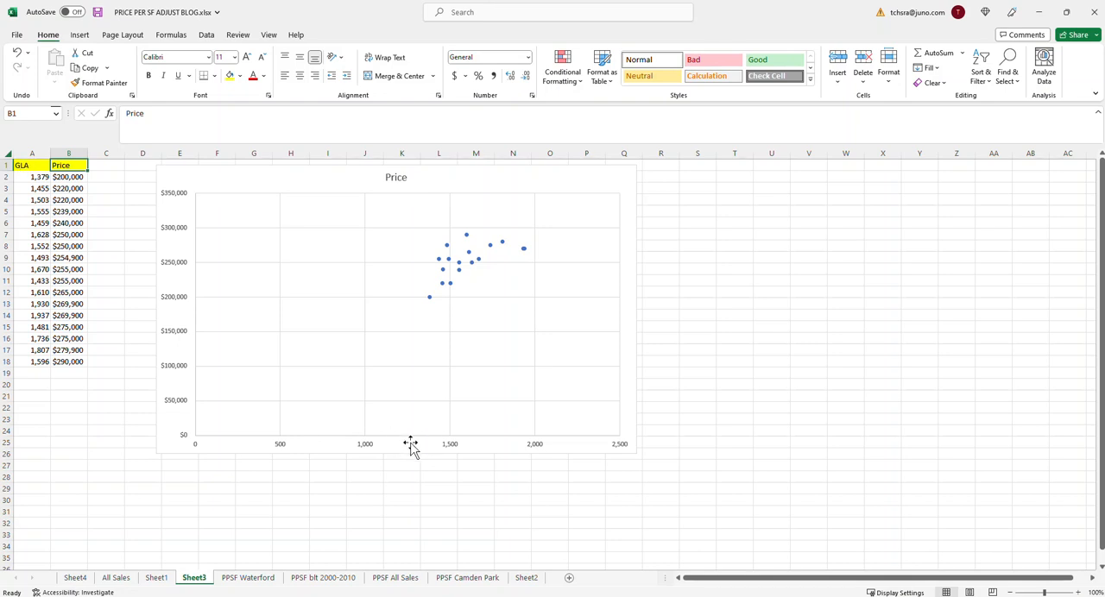
mouse_move(421, 389)
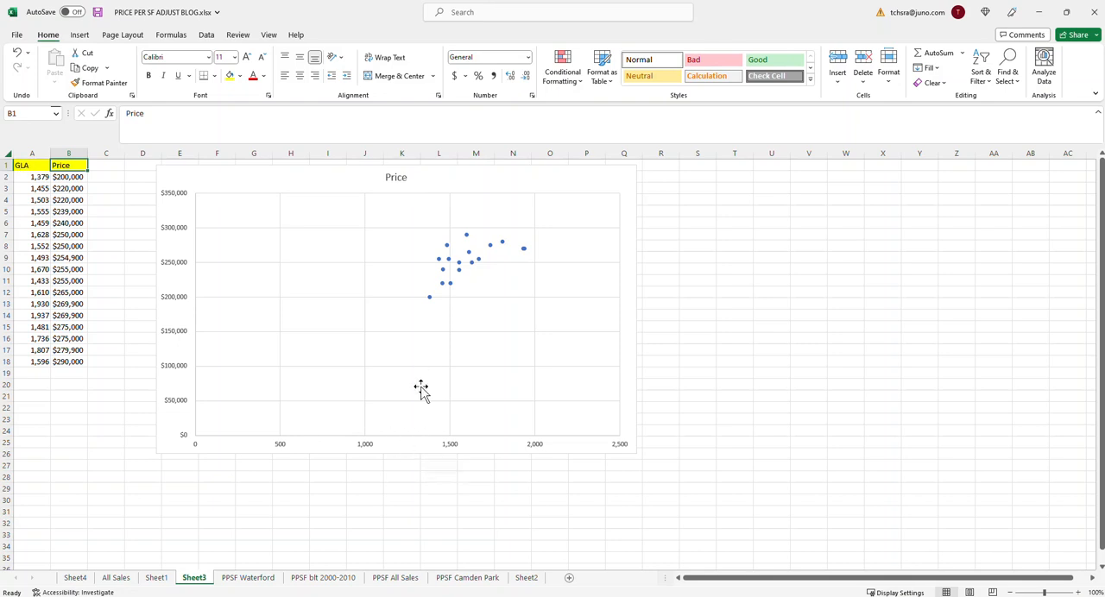
mouse_move(404, 449)
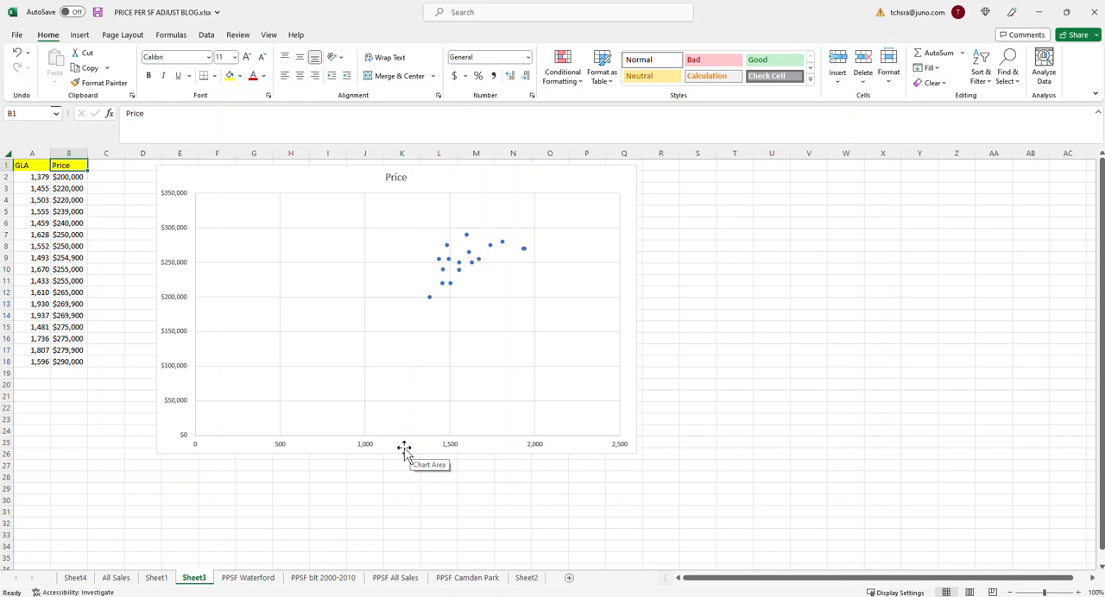
mouse_move(336, 452)
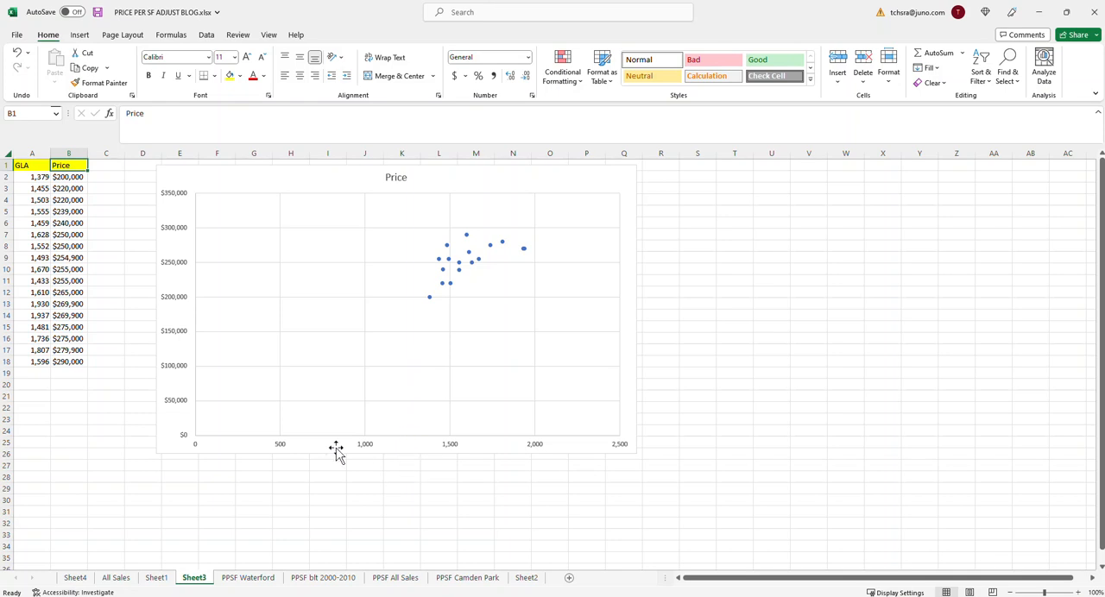
mouse_move(469, 271)
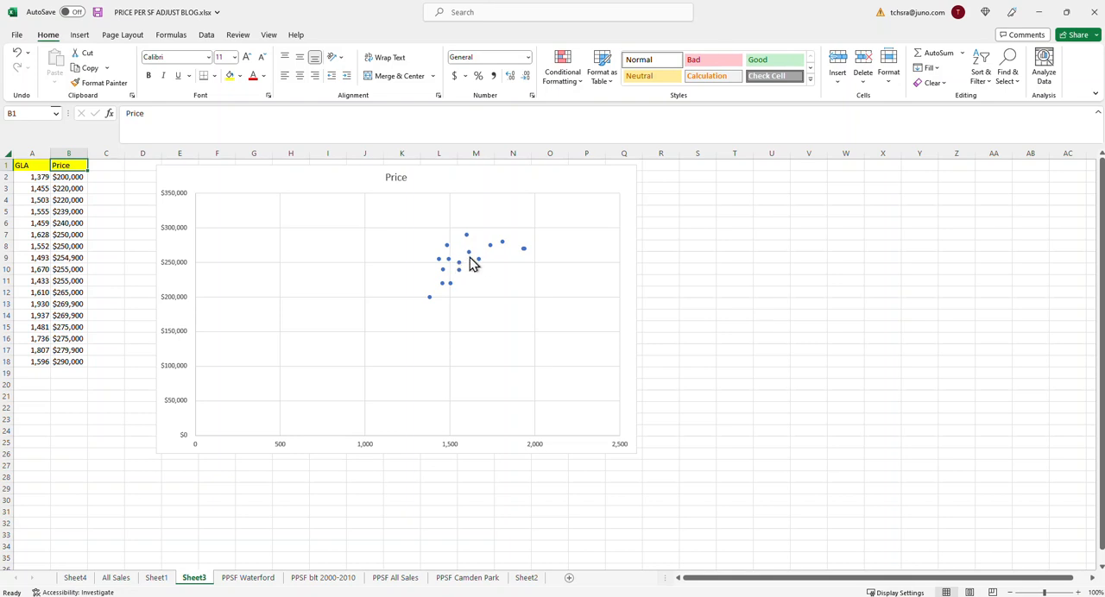
mouse_move(436, 458)
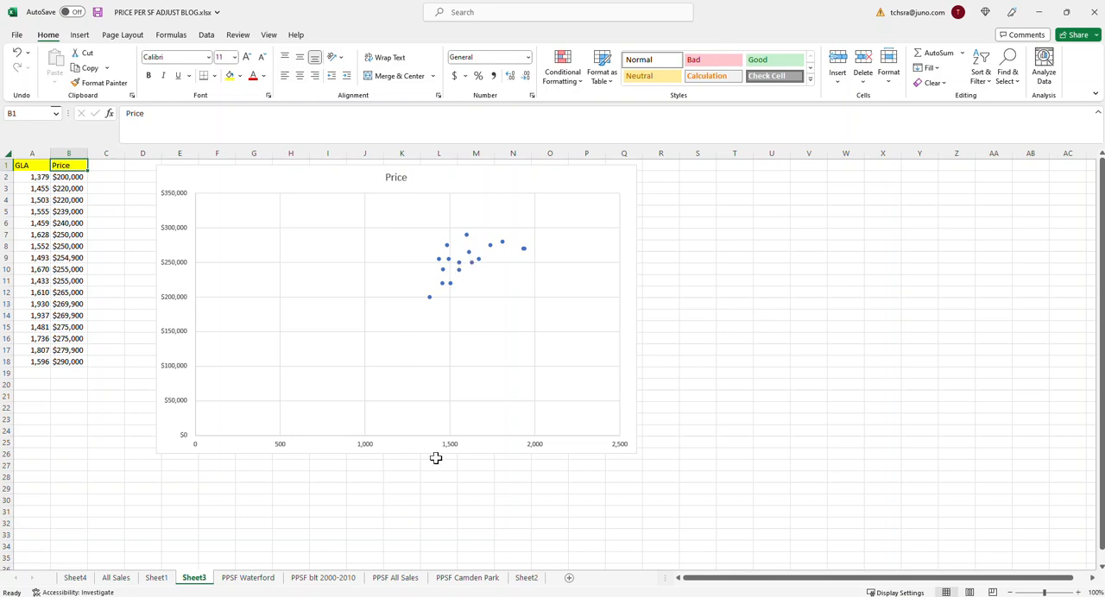
mouse_move(342, 411)
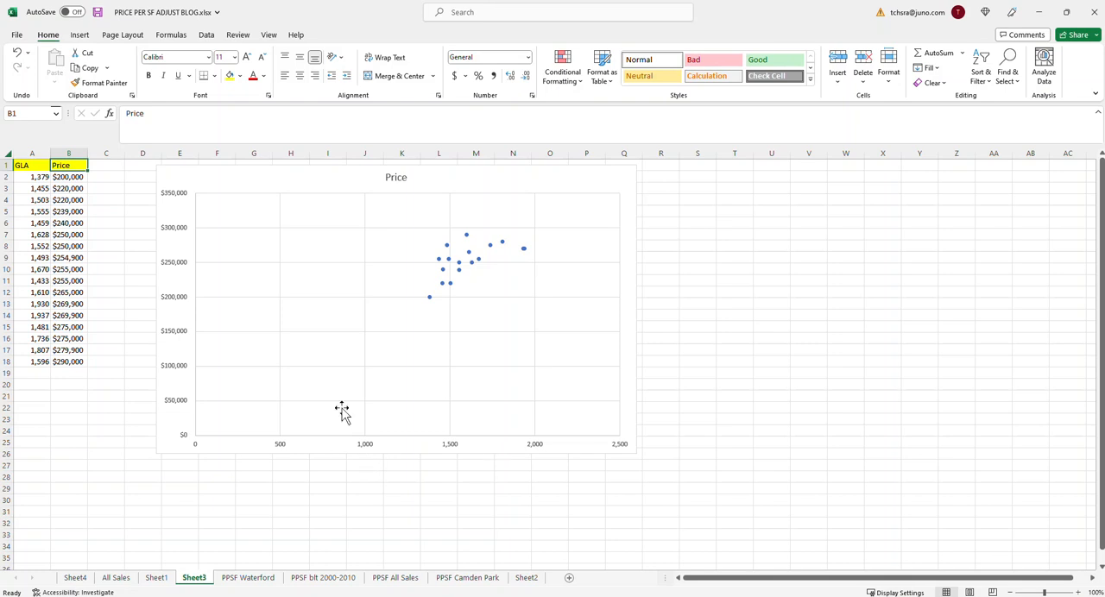
mouse_move(446, 273)
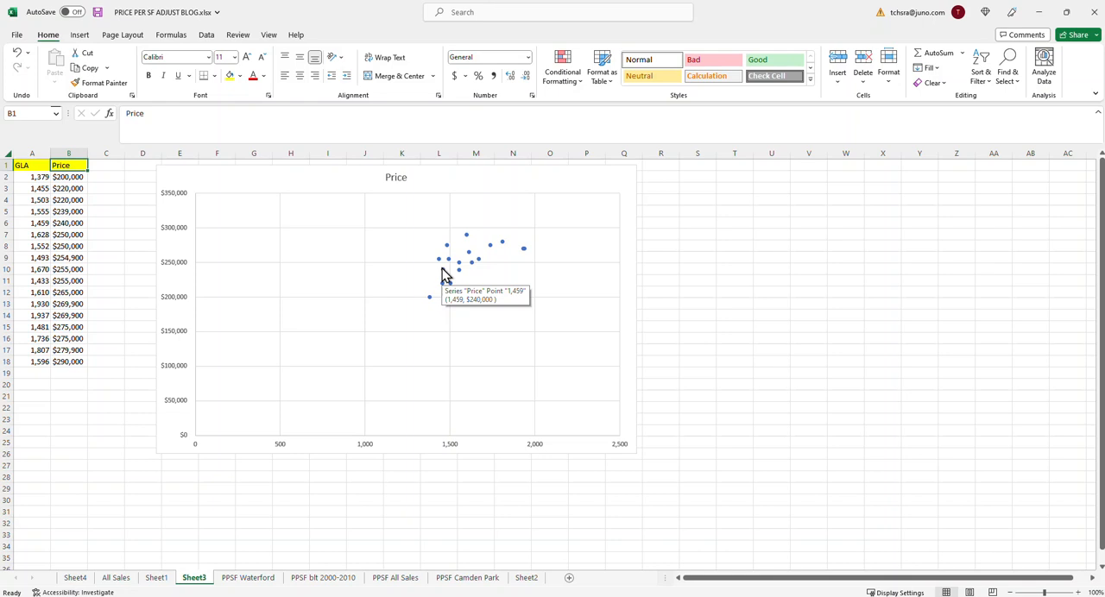
mouse_move(290, 337)
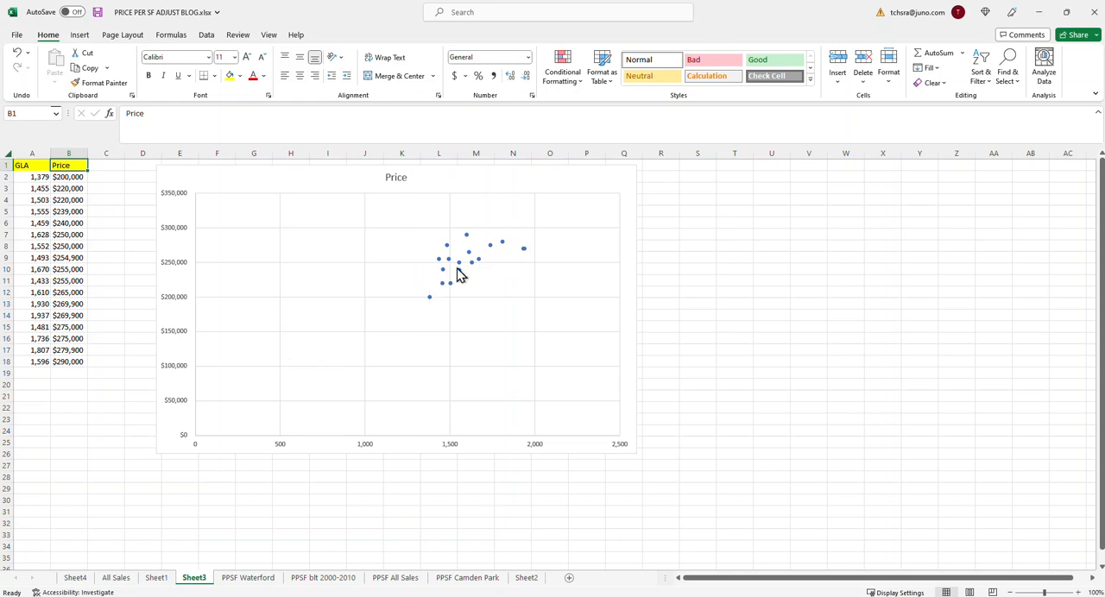
mouse_move(405, 270)
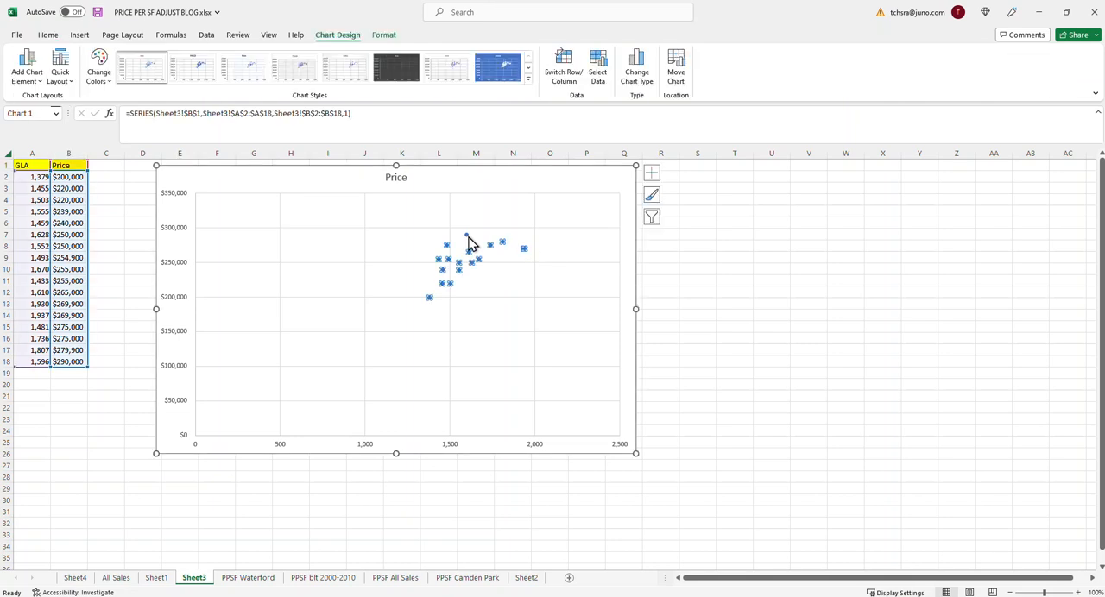
Add a linear trendline to the Price series, showing its equation and R-squared (0.3721)
right_click(469, 243)
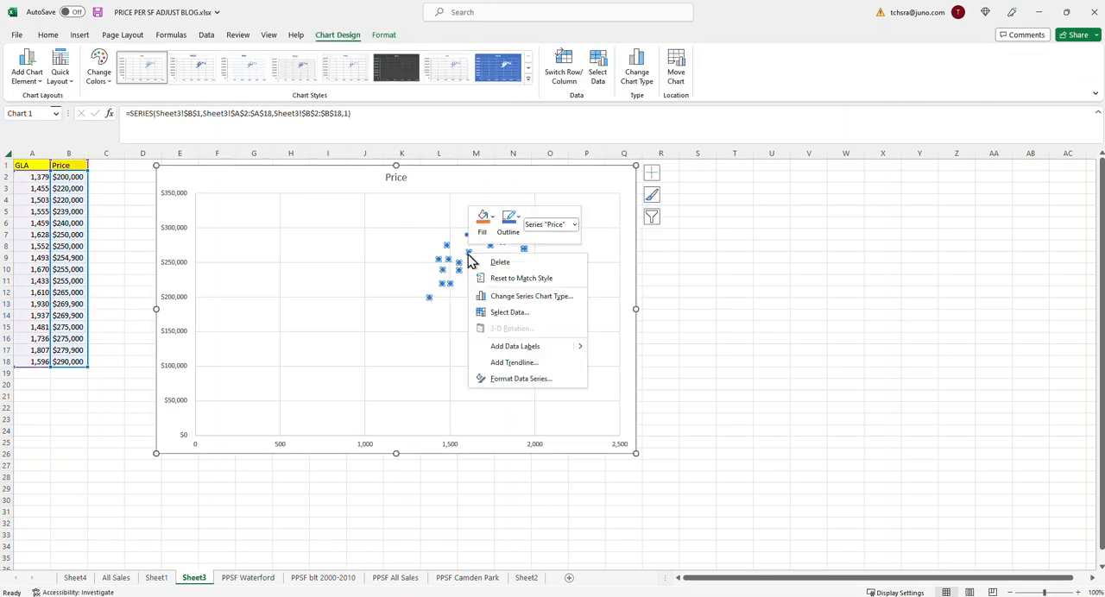
mouse_move(506, 311)
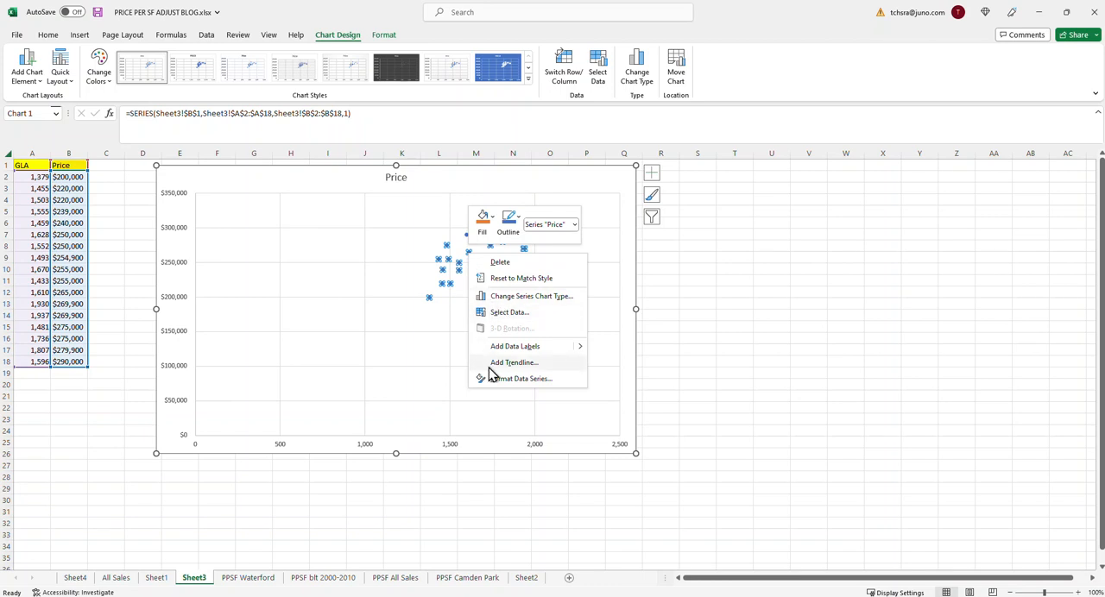
mouse_move(510, 375)
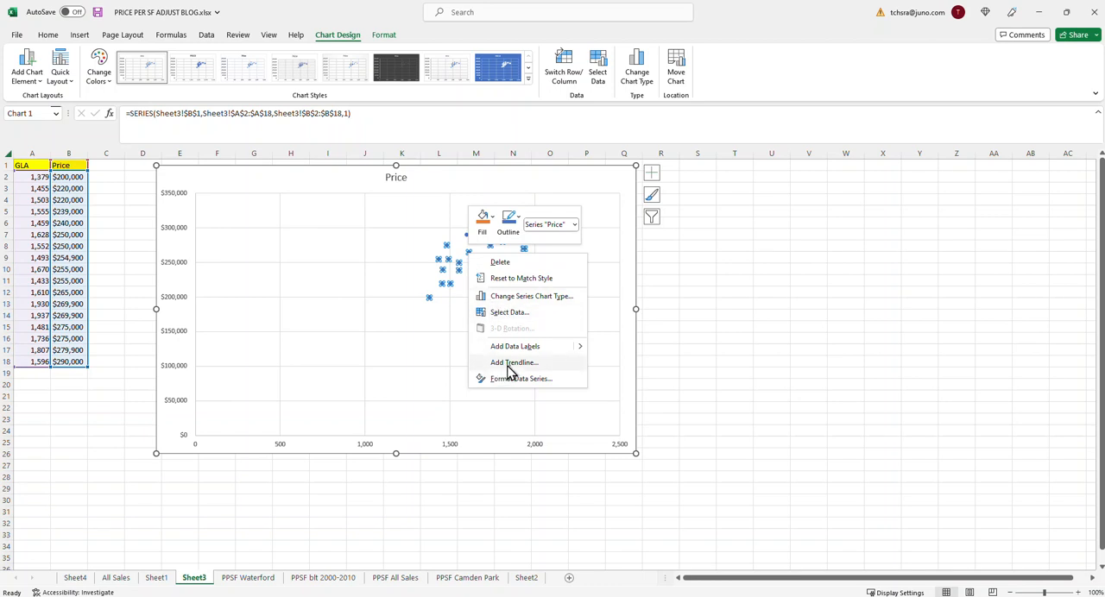
left_click(513, 361)
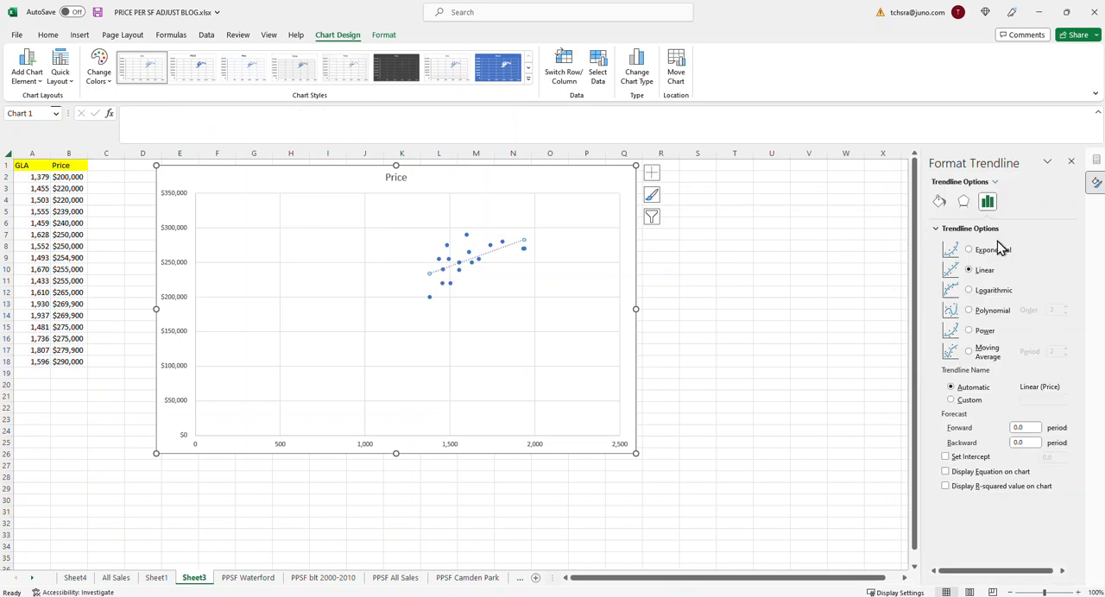
mouse_move(1017, 181)
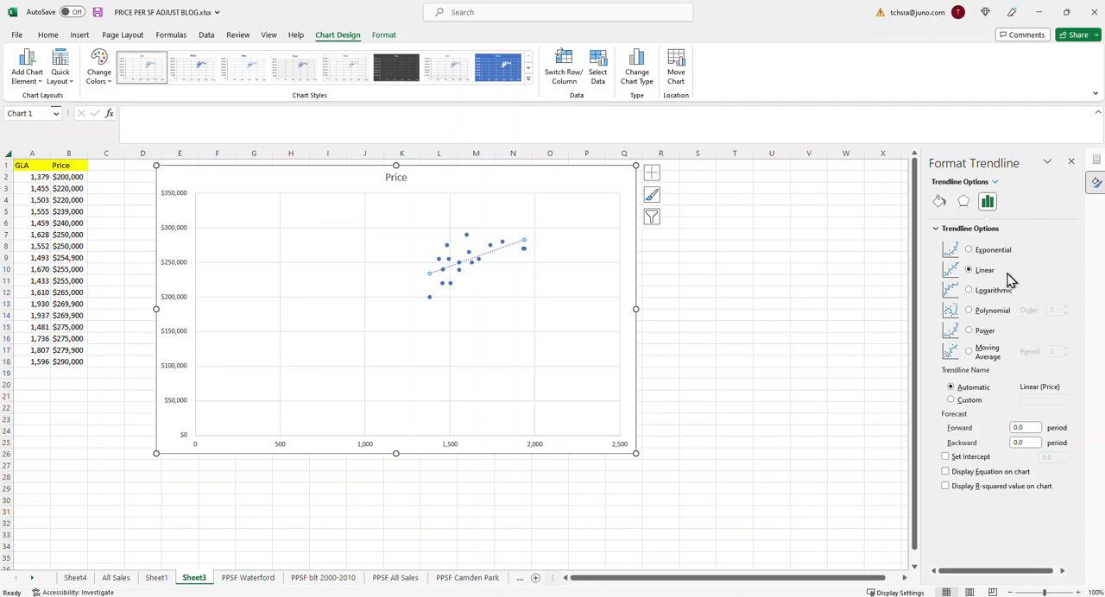
mouse_move(544, 238)
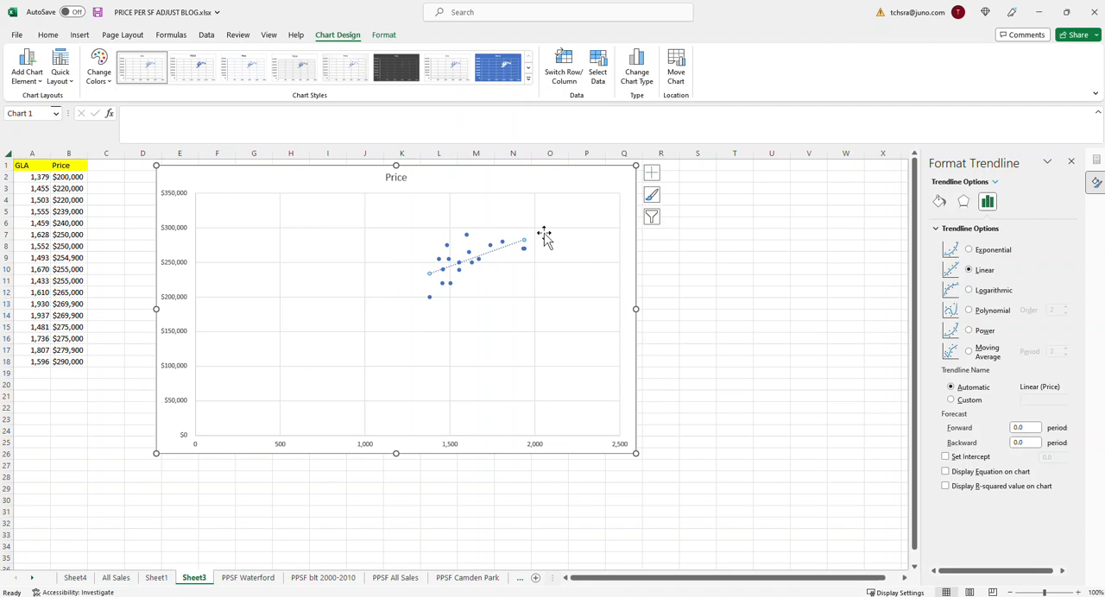
mouse_move(1000, 303)
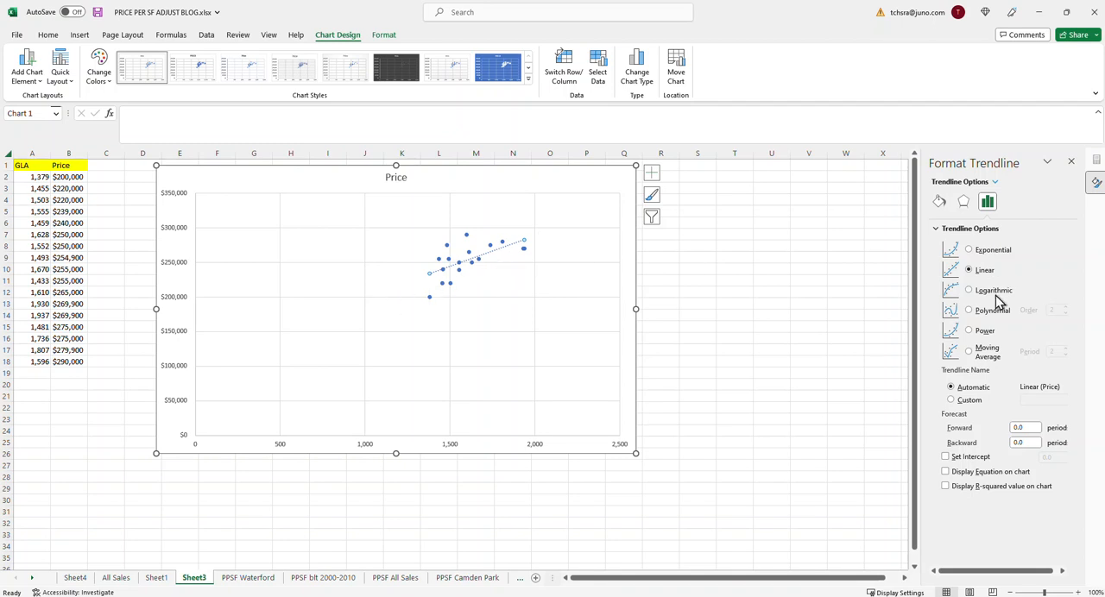
mouse_move(967, 501)
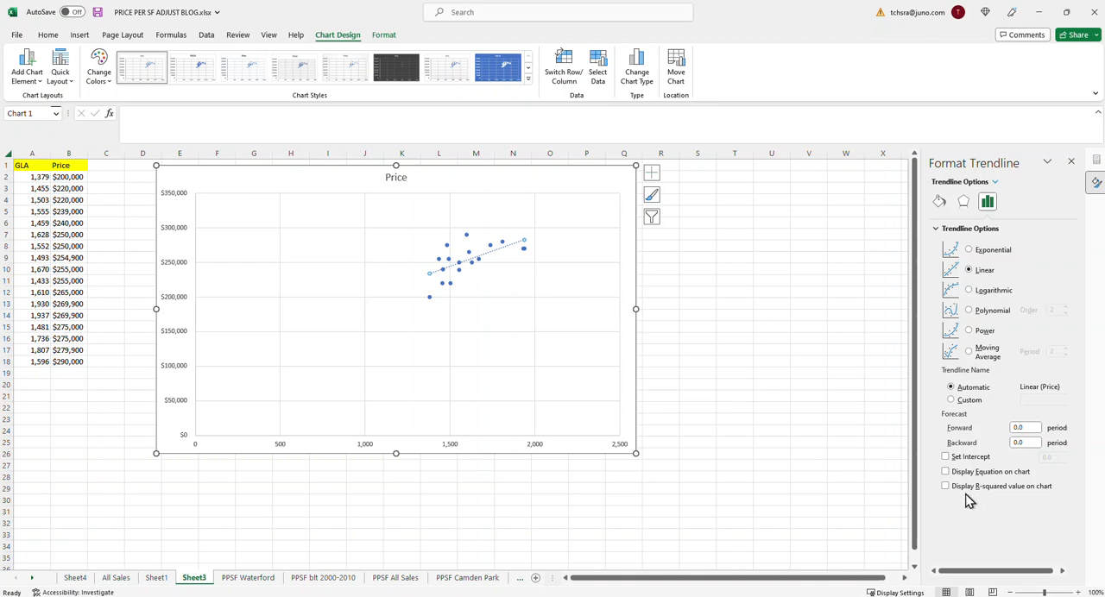
left_click(945, 472)
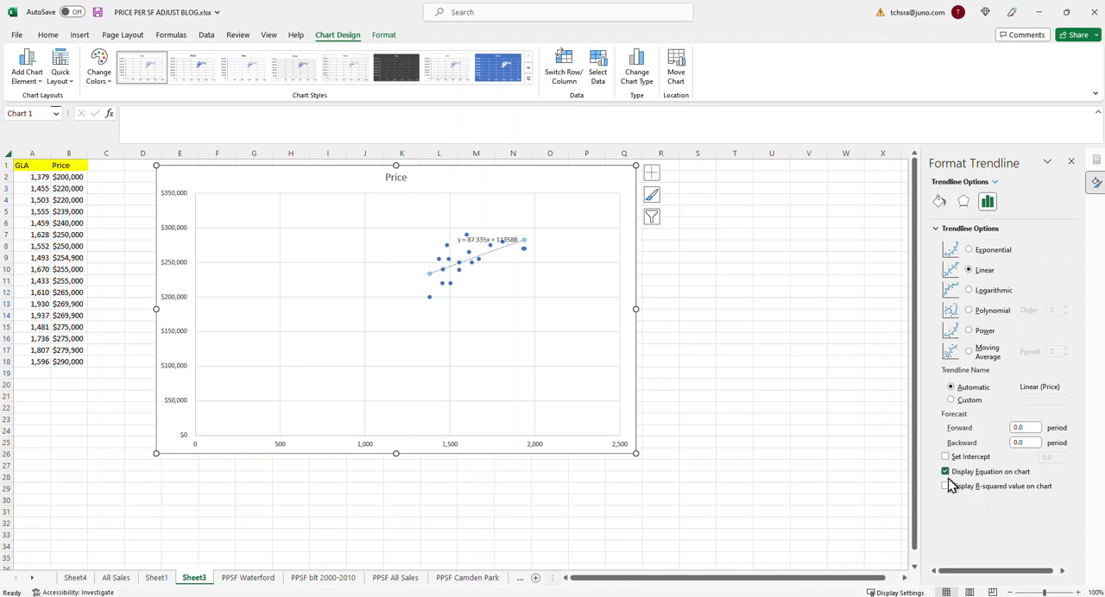
left_click(944, 486)
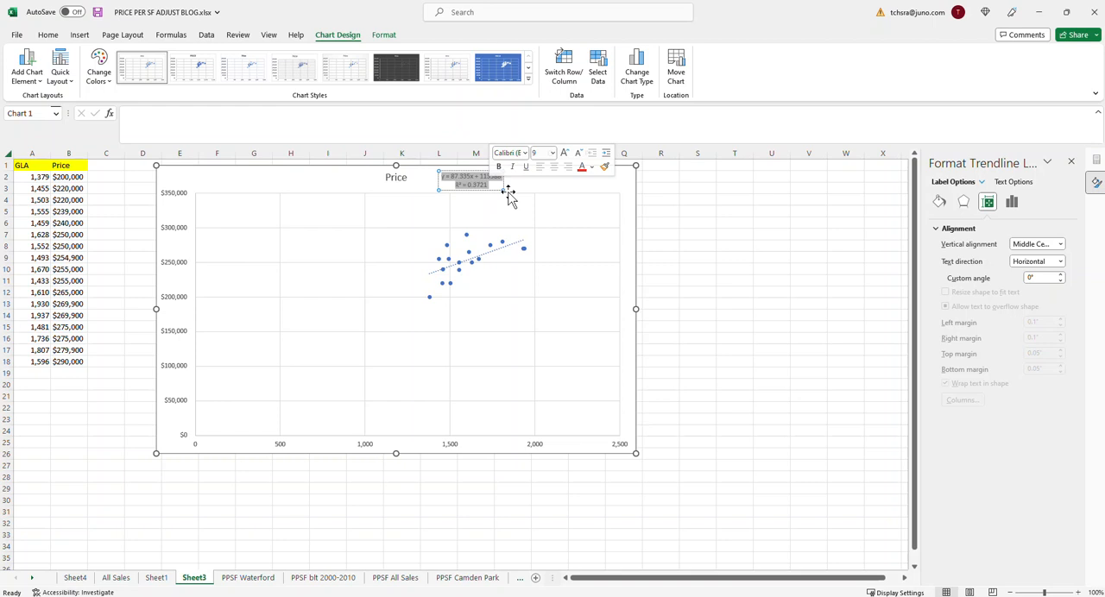
Set the 'y = 87.335x + 113588, R² = 0.3721' label to font size 12
left_click(551, 152)
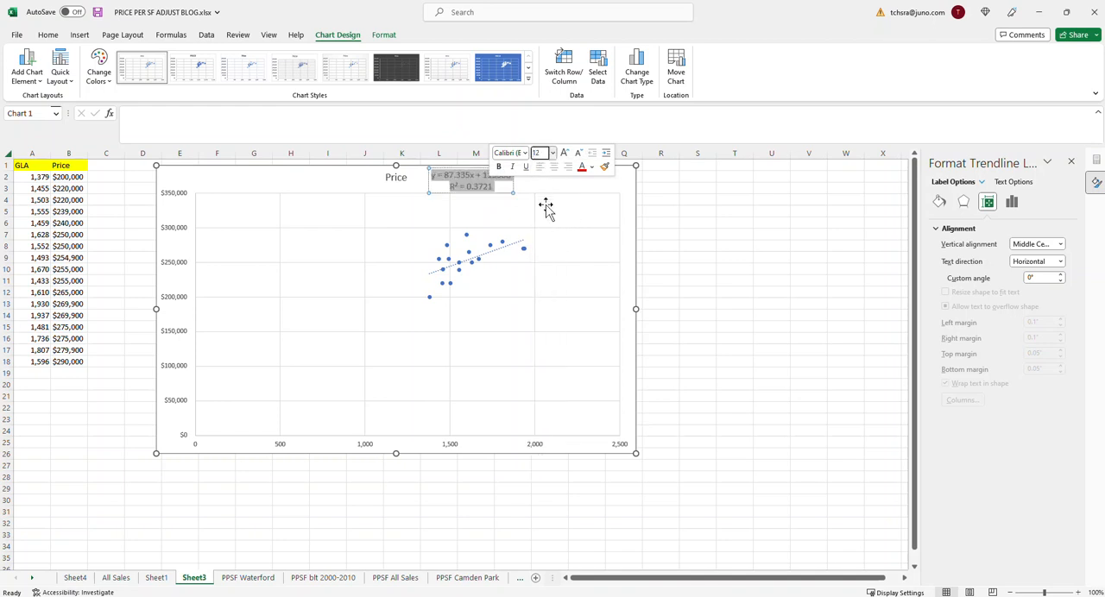
left_click(552, 153)
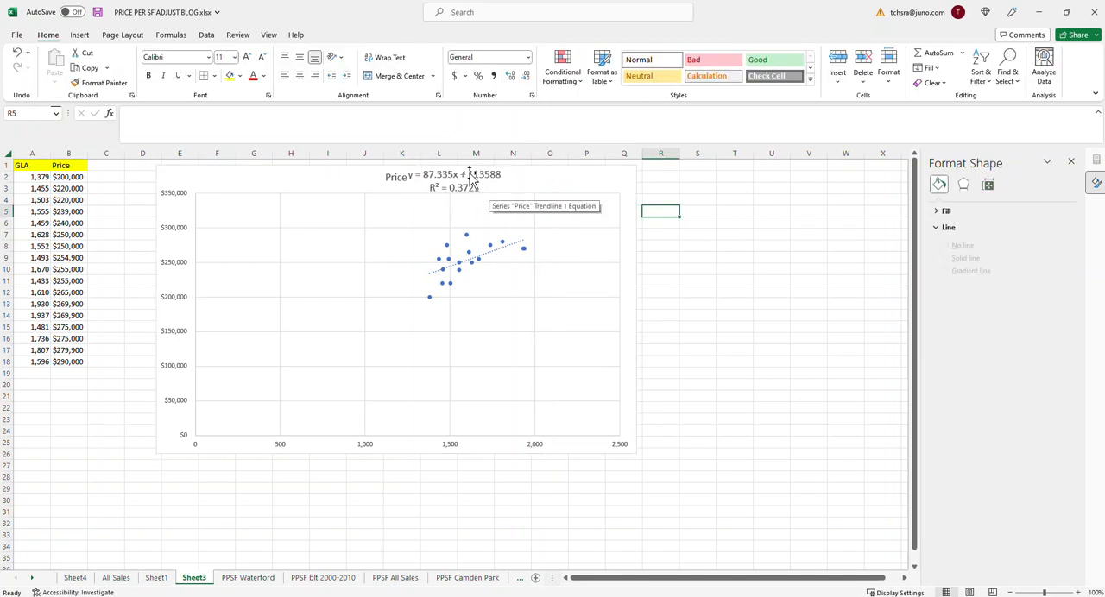
left_click(453, 181)
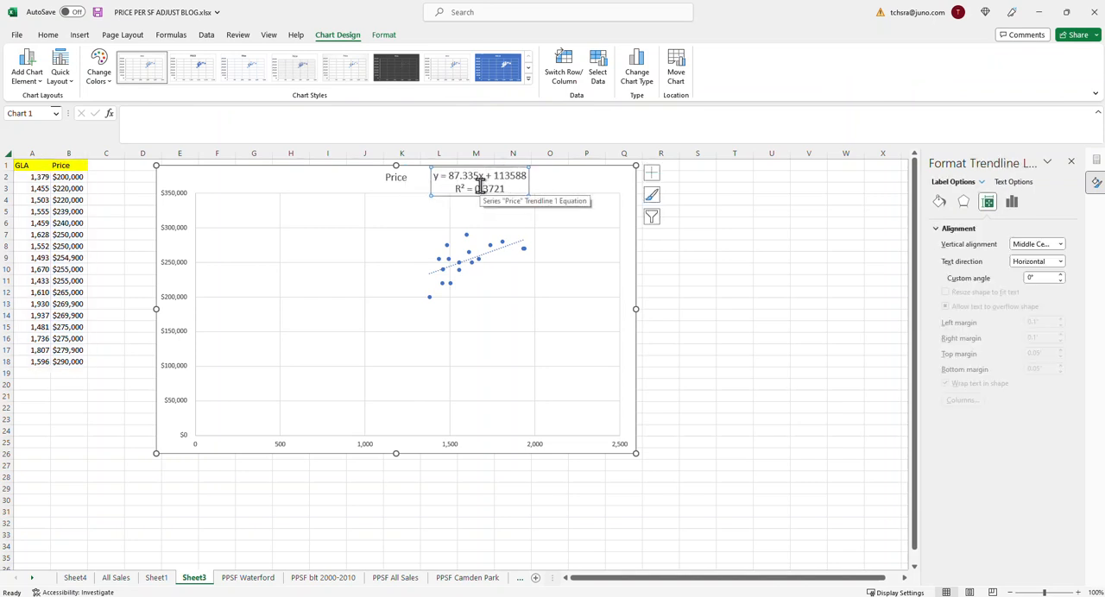
mouse_move(423, 298)
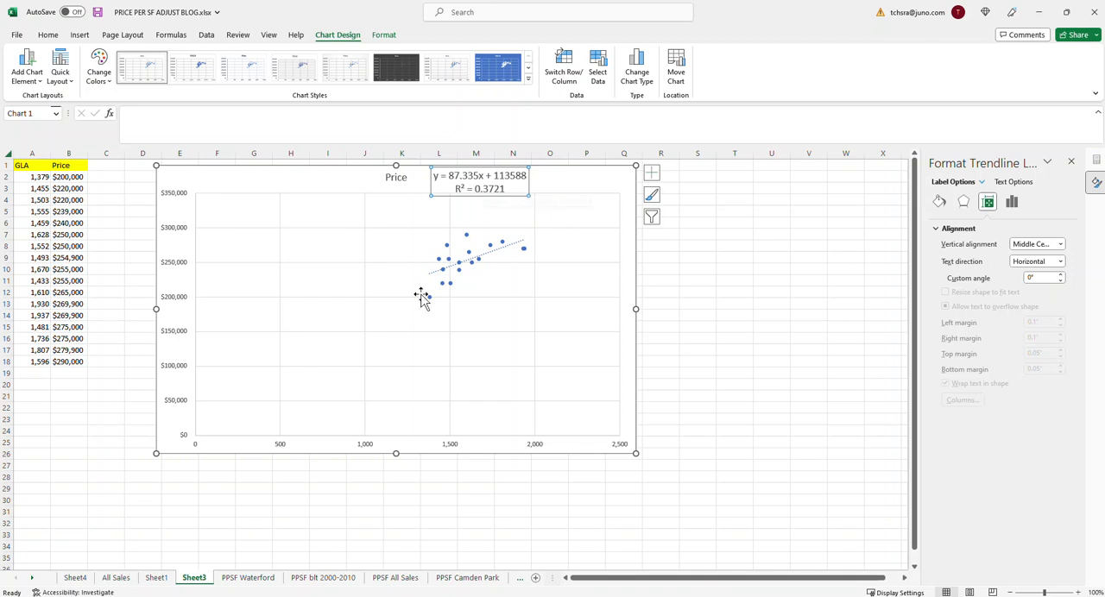
mouse_move(483, 248)
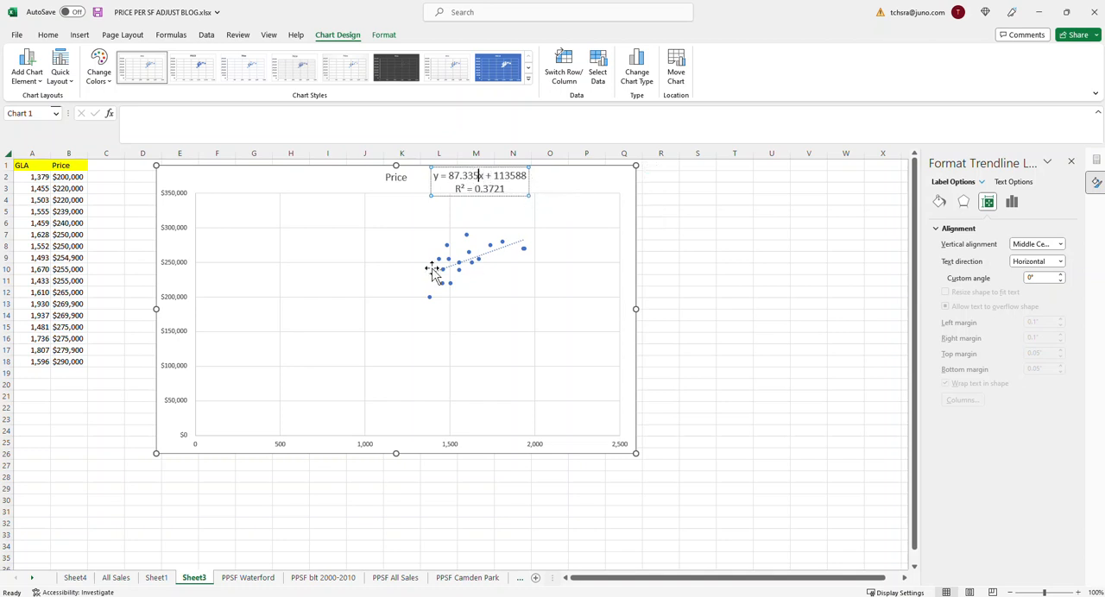
mouse_move(510, 252)
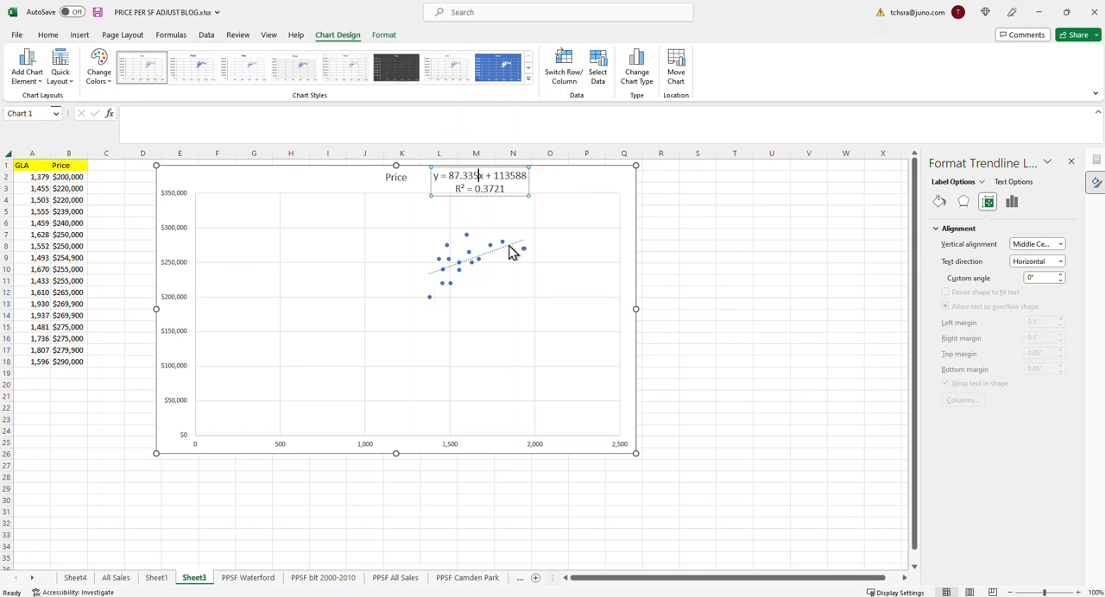
mouse_move(466, 234)
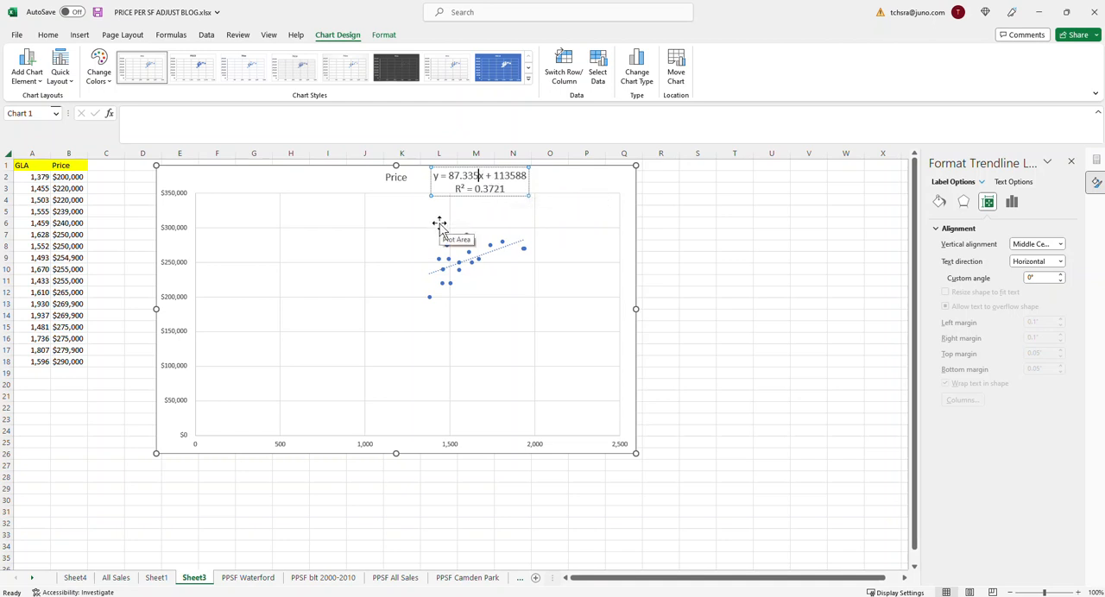
mouse_move(466, 182)
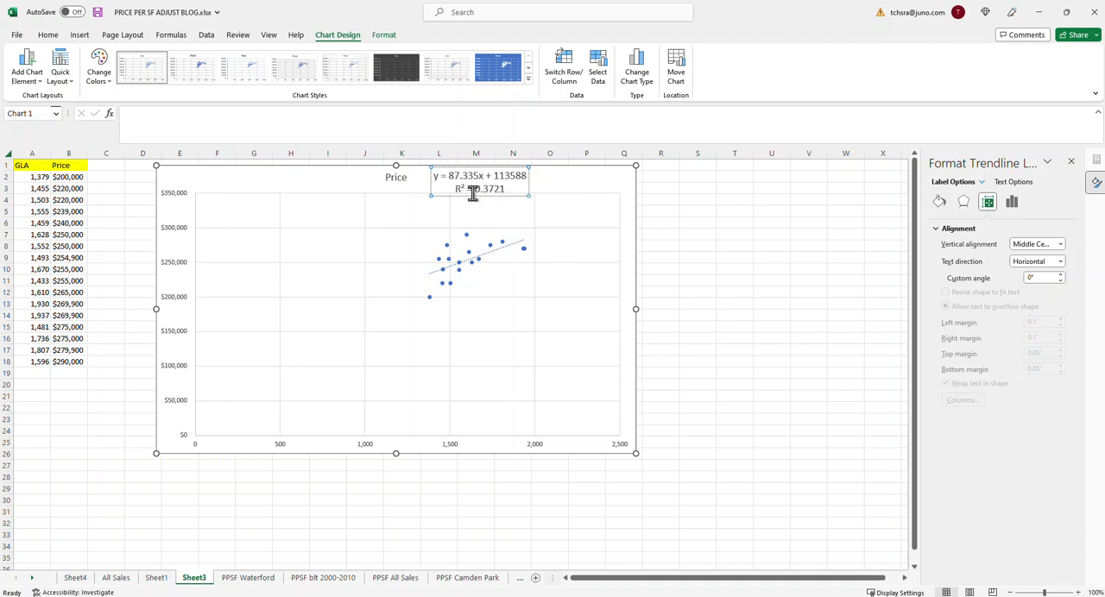
mouse_move(475, 189)
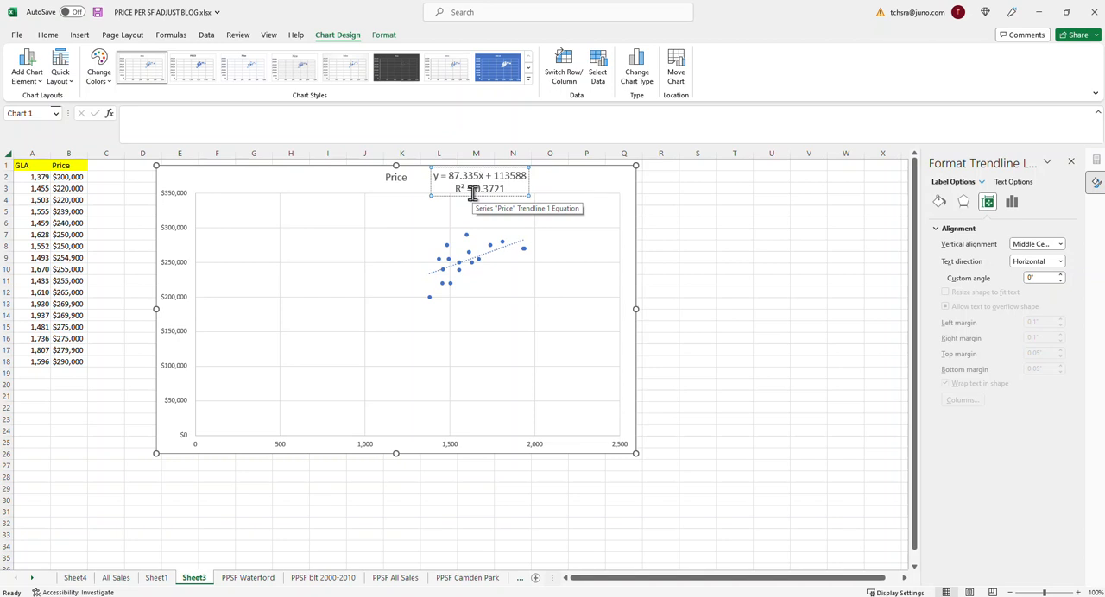
left_click(561, 207)
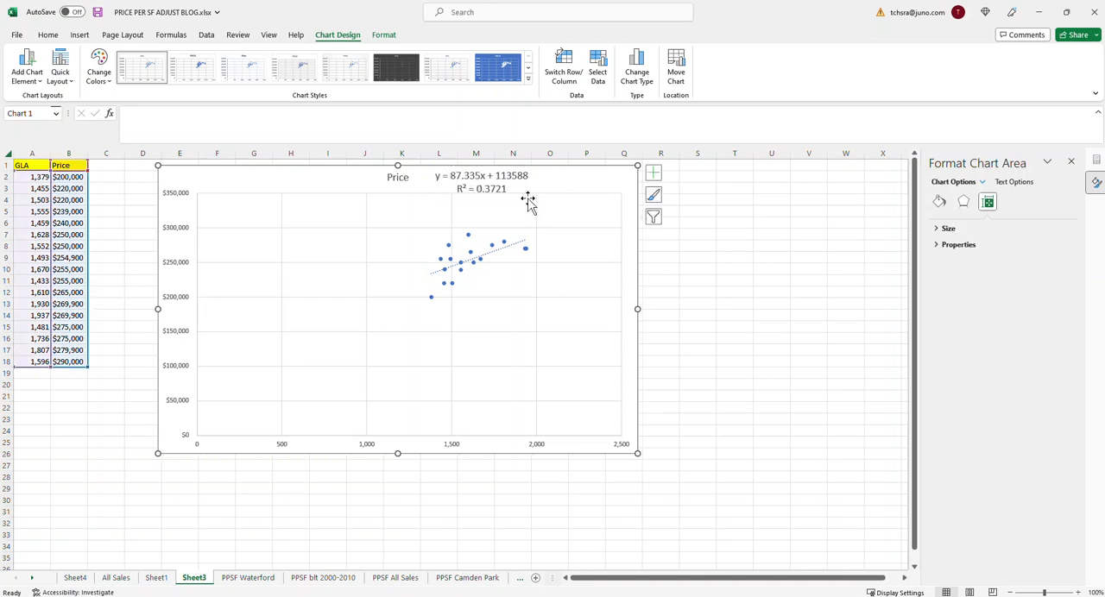
mouse_move(462, 189)
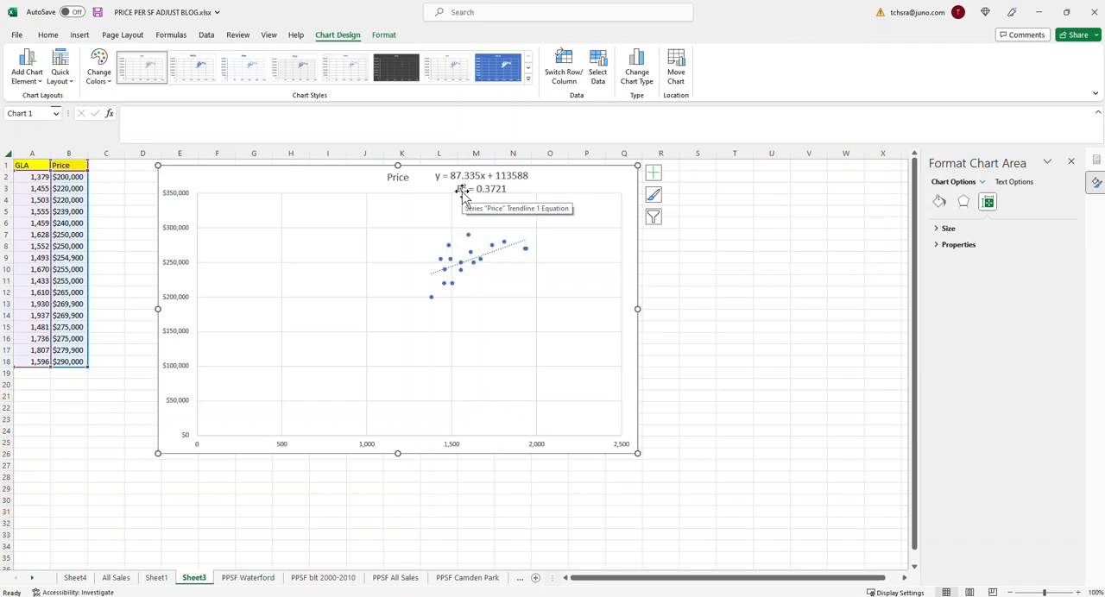
mouse_move(411, 198)
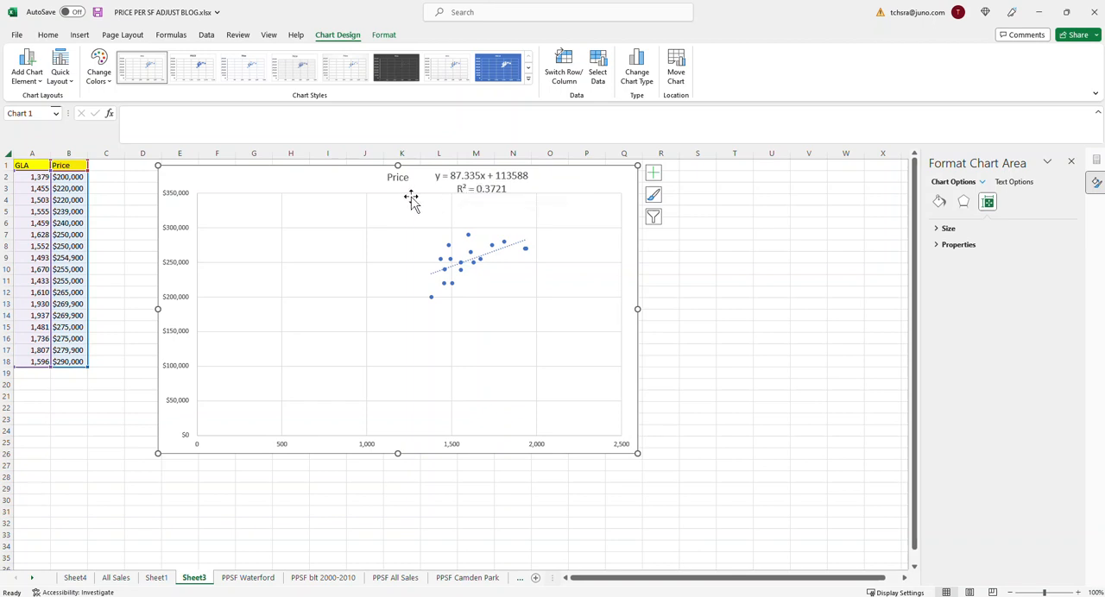
mouse_move(412, 199)
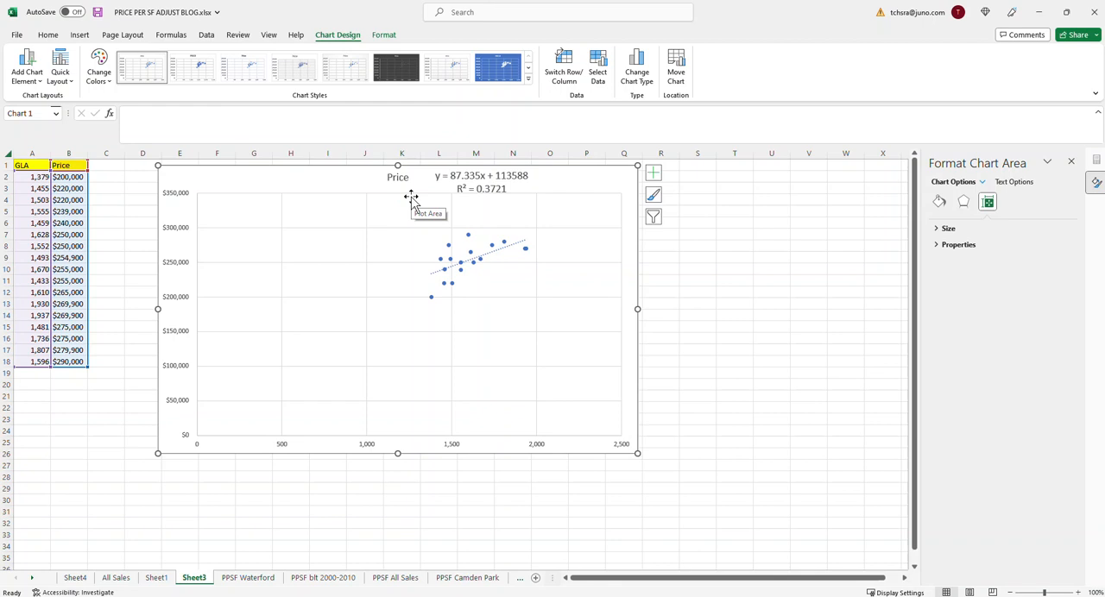
mouse_move(466, 259)
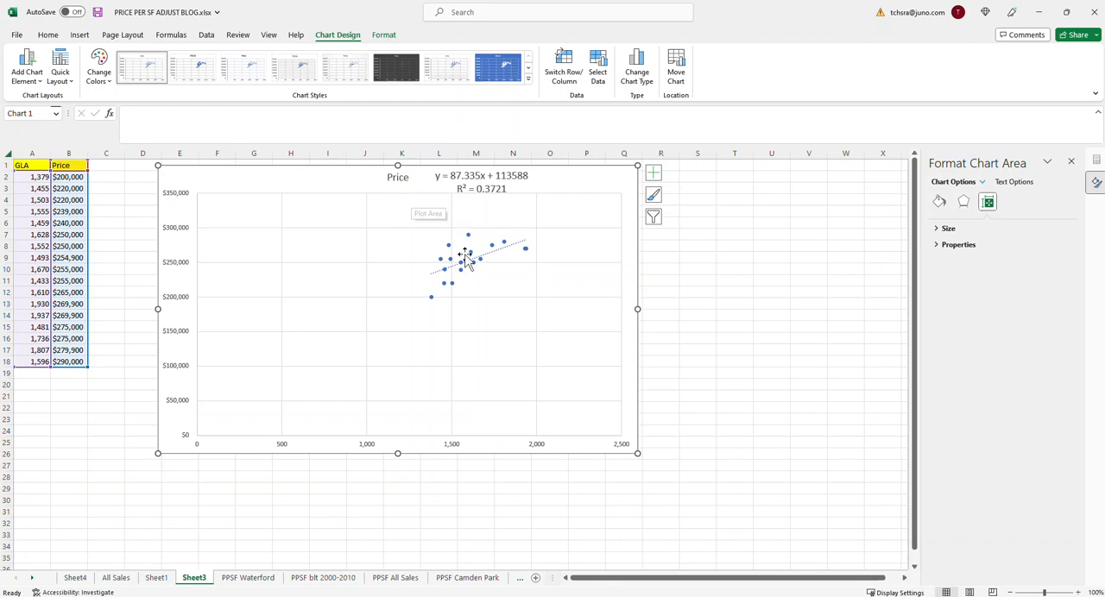
mouse_move(466, 275)
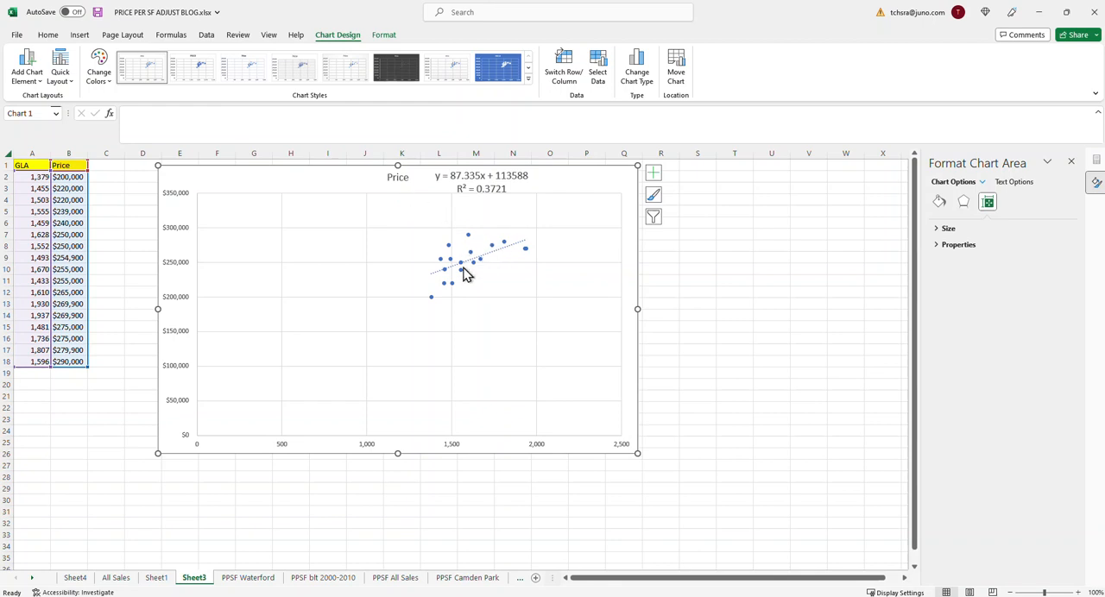
mouse_move(488, 212)
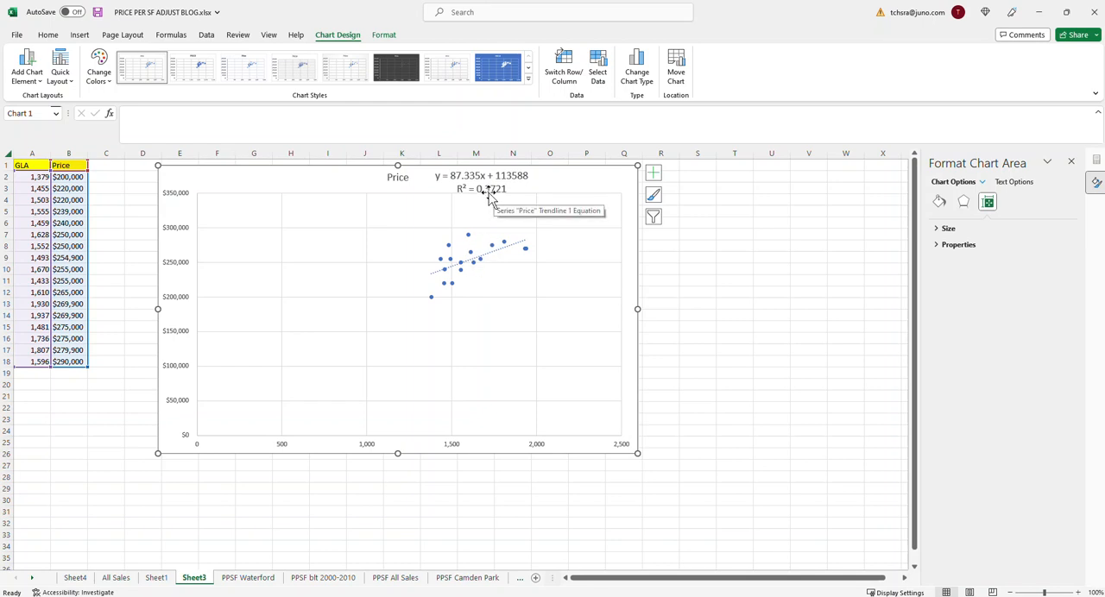
mouse_move(559, 257)
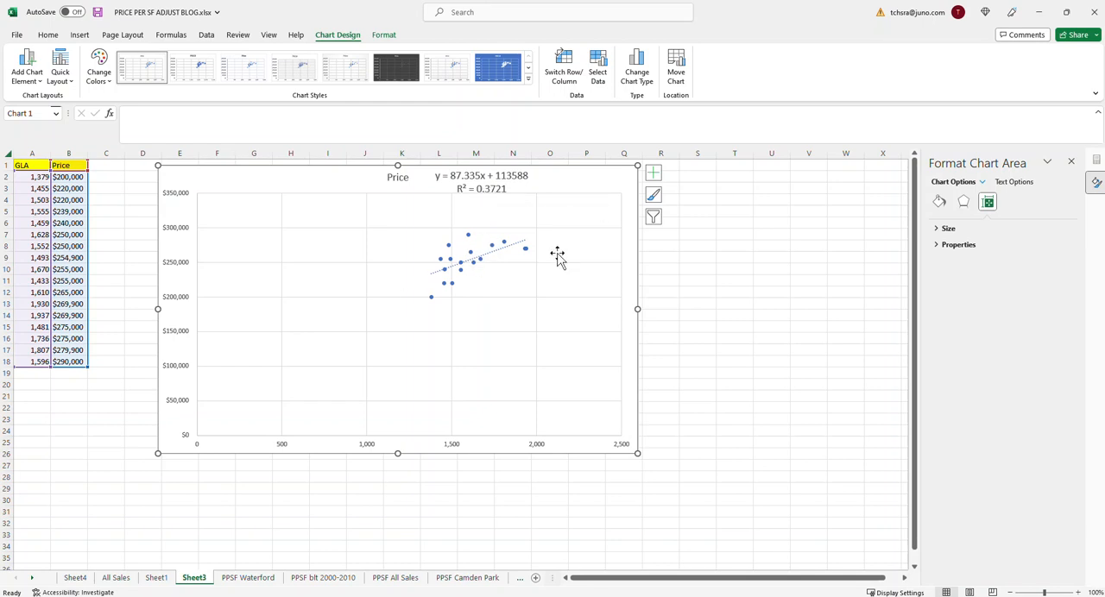
mouse_move(510, 254)
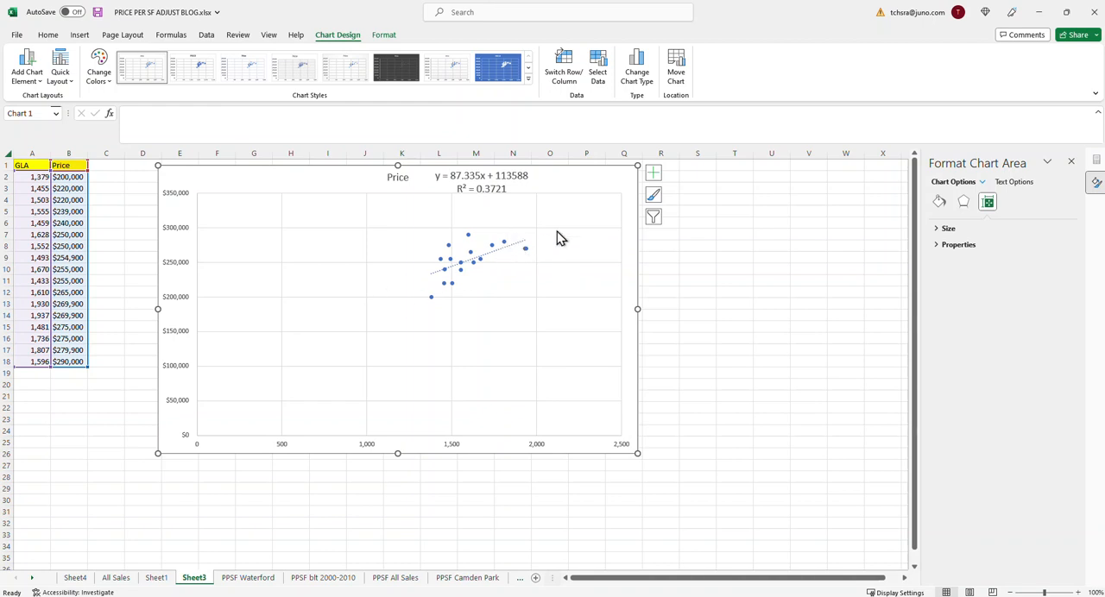
mouse_move(498, 256)
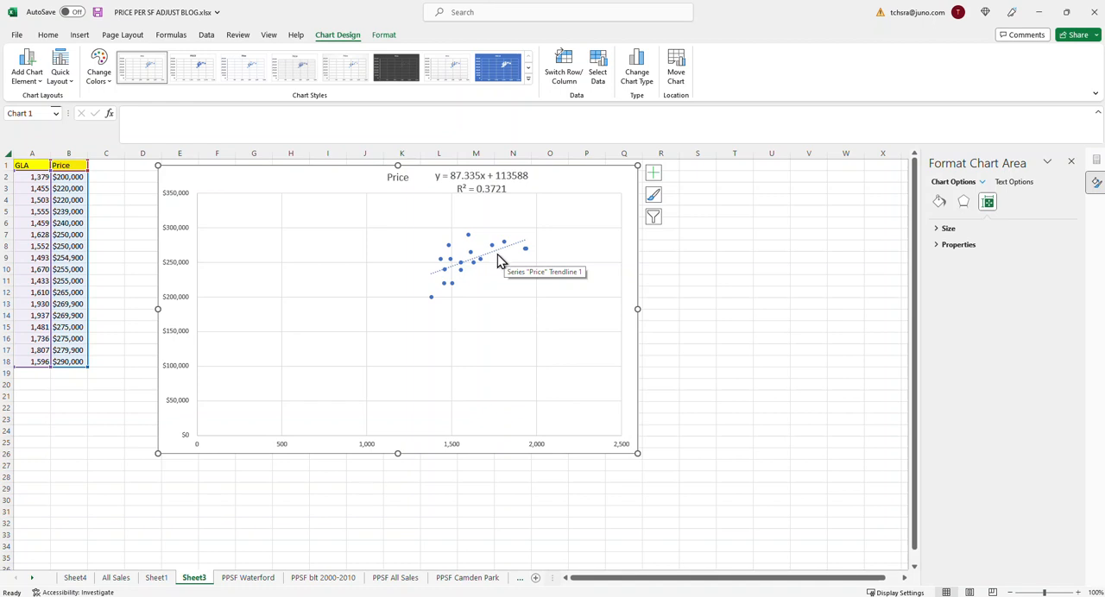
mouse_move(509, 253)
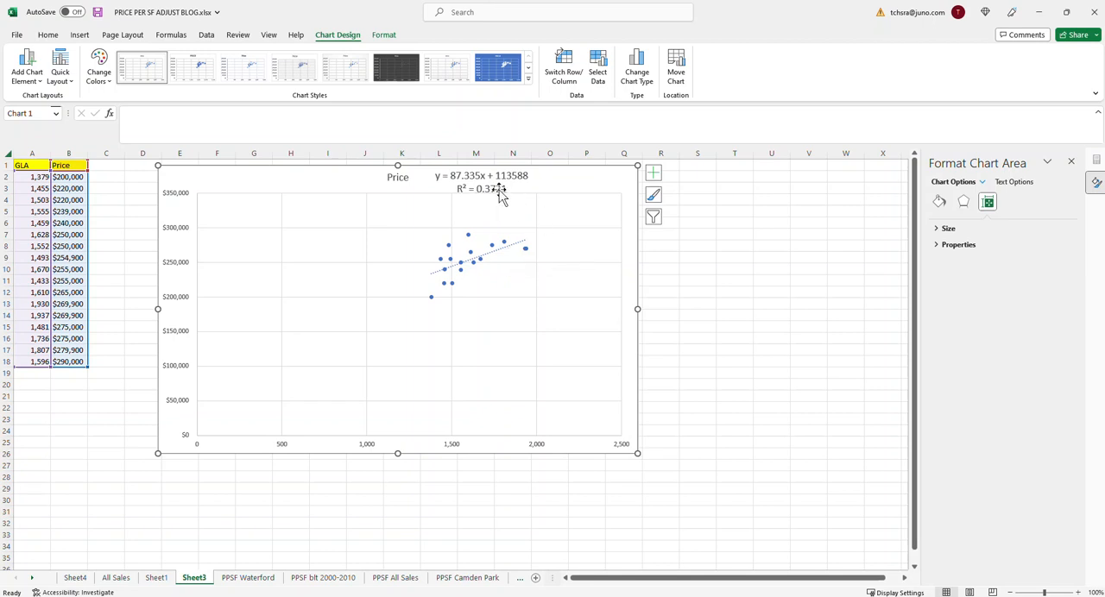
mouse_move(482, 201)
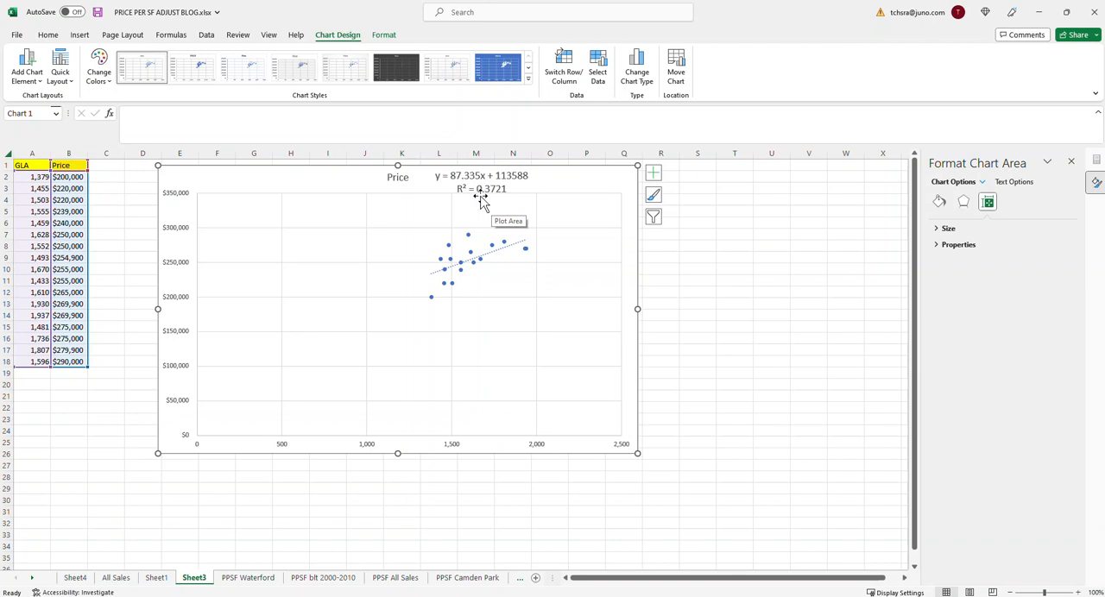
mouse_move(584, 181)
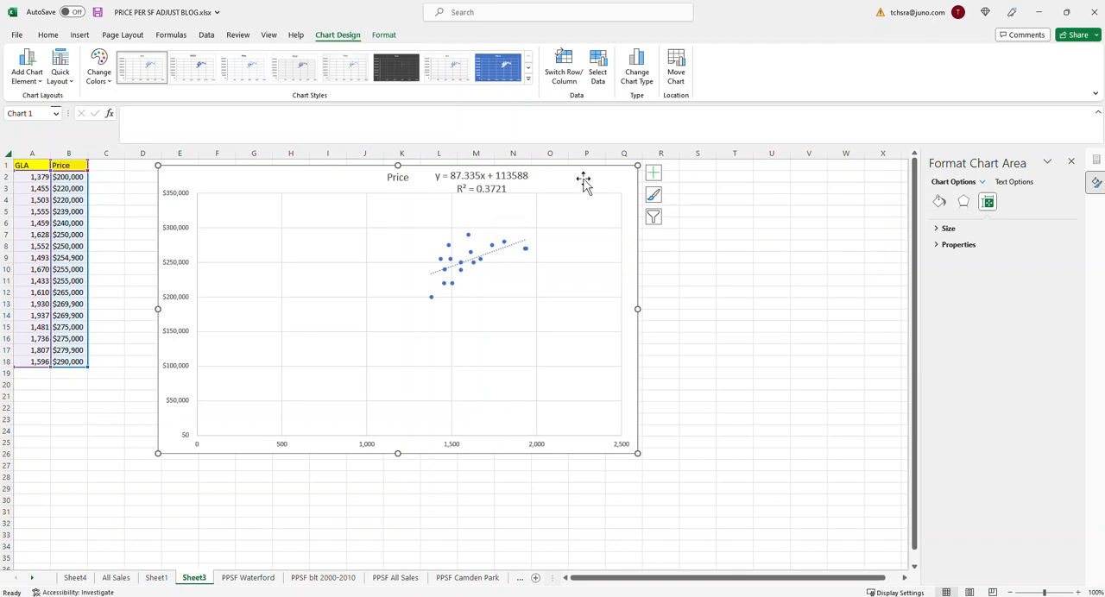
mouse_move(503, 193)
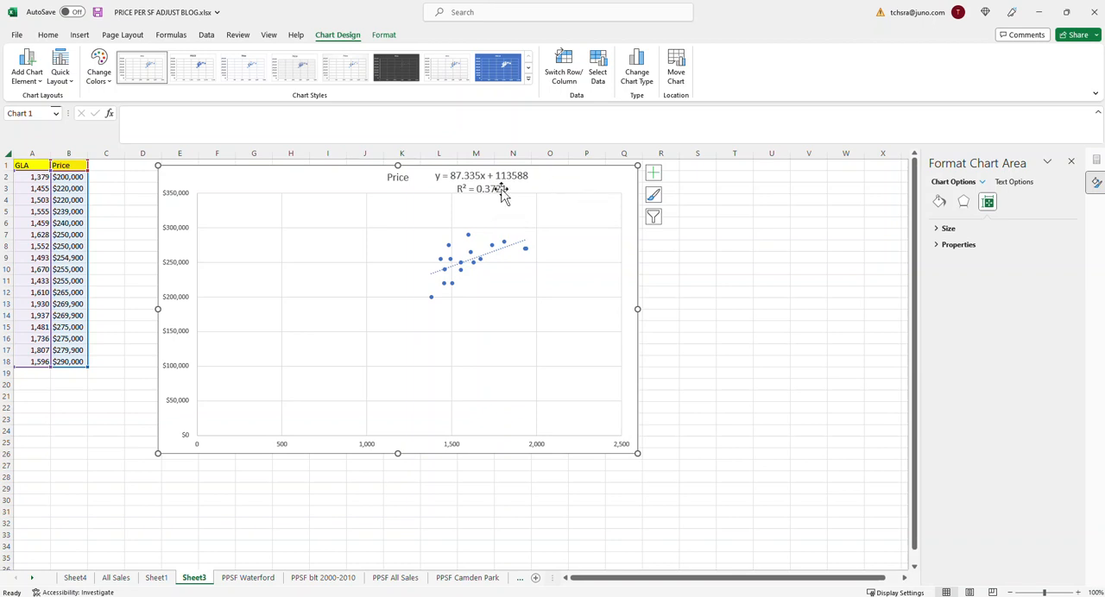
mouse_move(503, 191)
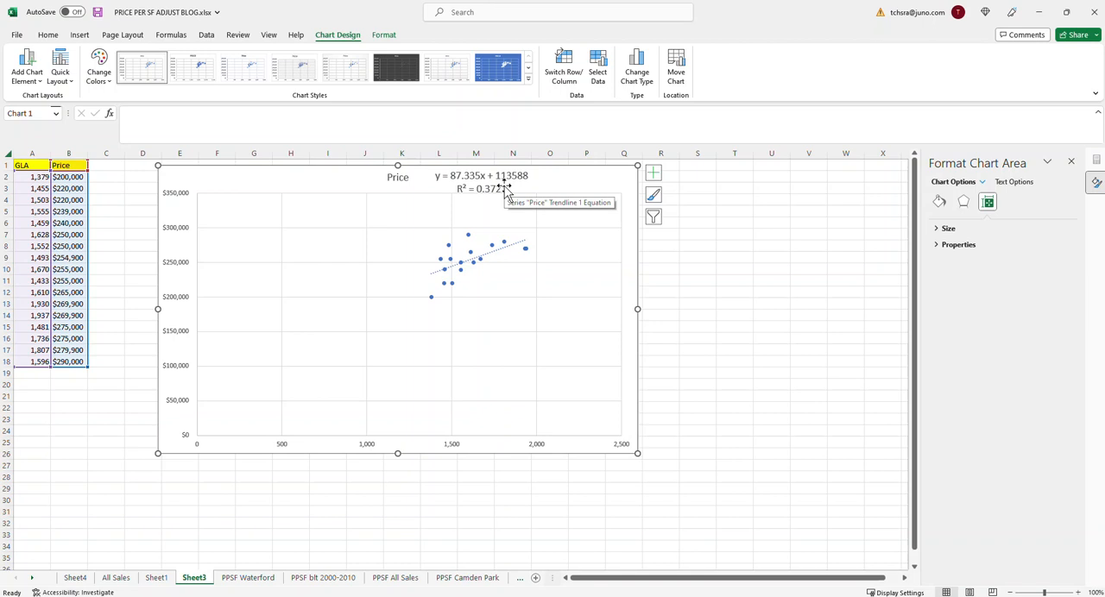
mouse_move(512, 191)
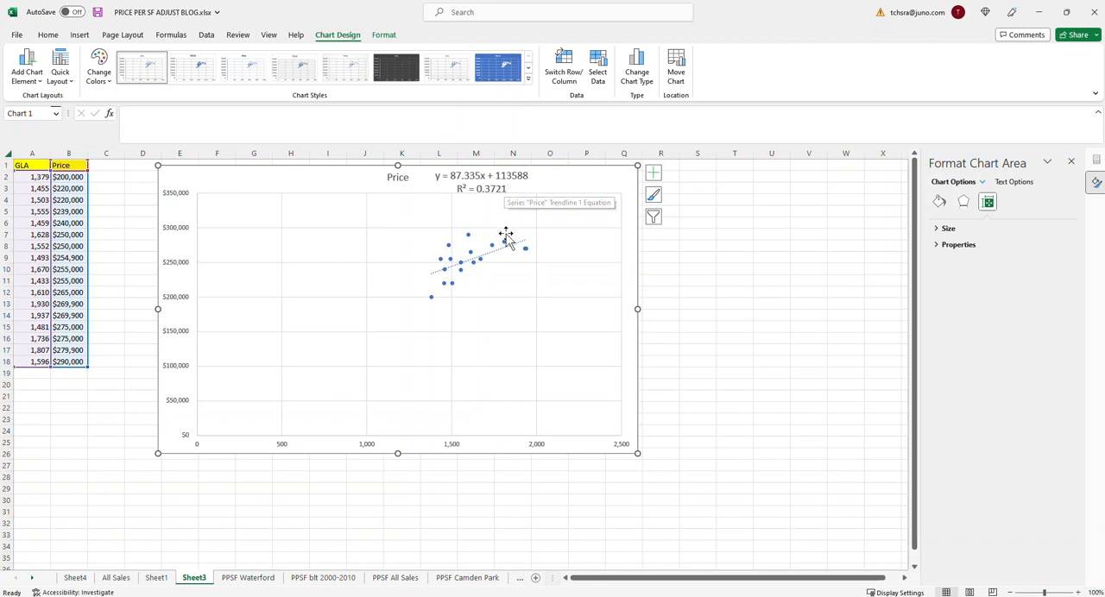
mouse_move(461, 261)
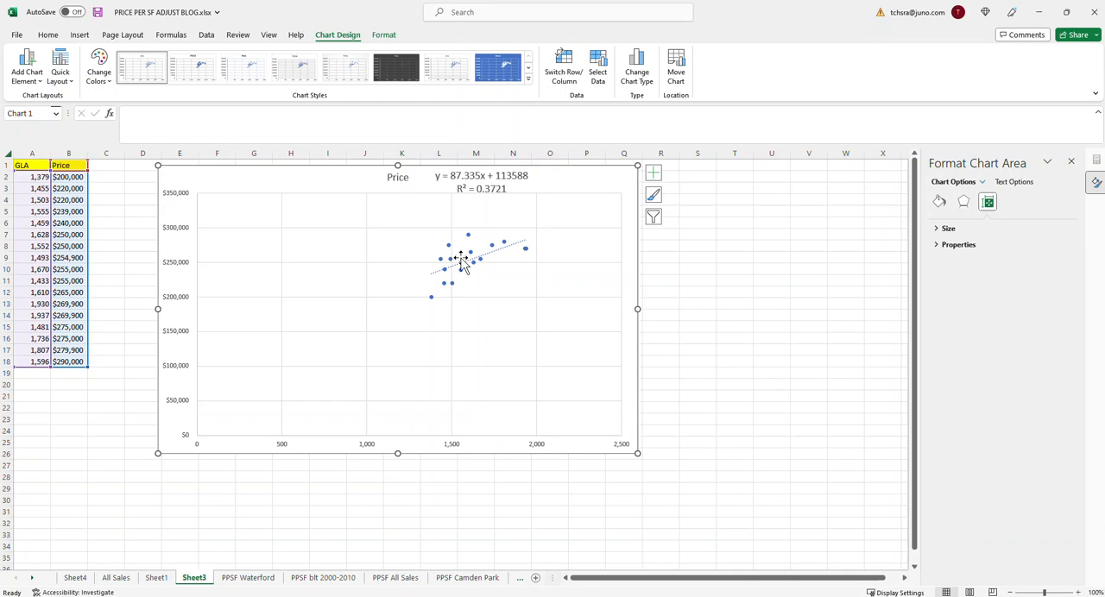
mouse_move(464, 261)
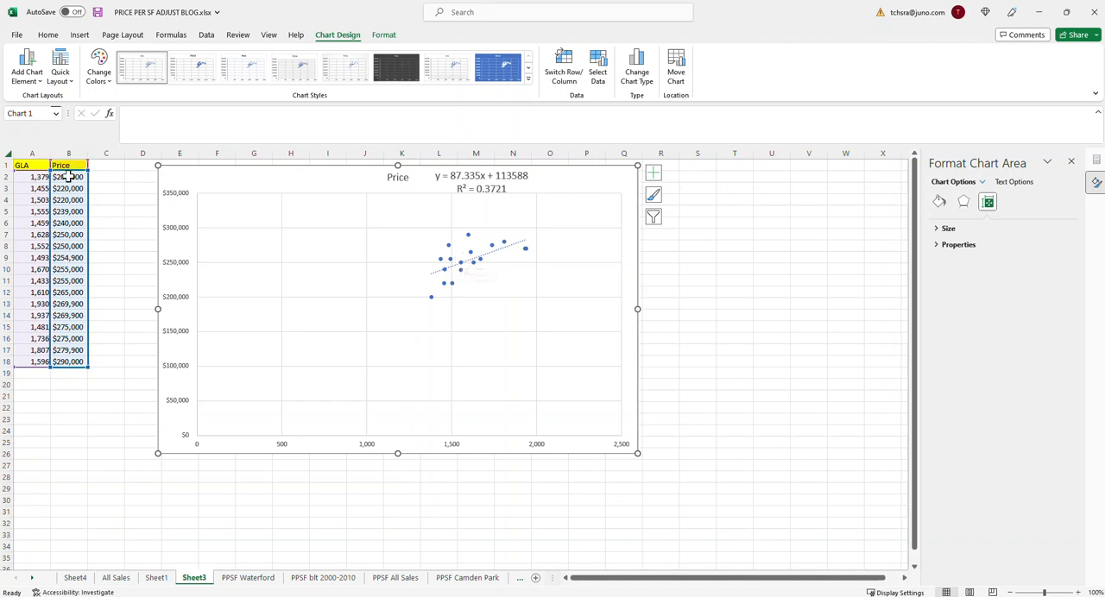
left_click(68, 200)
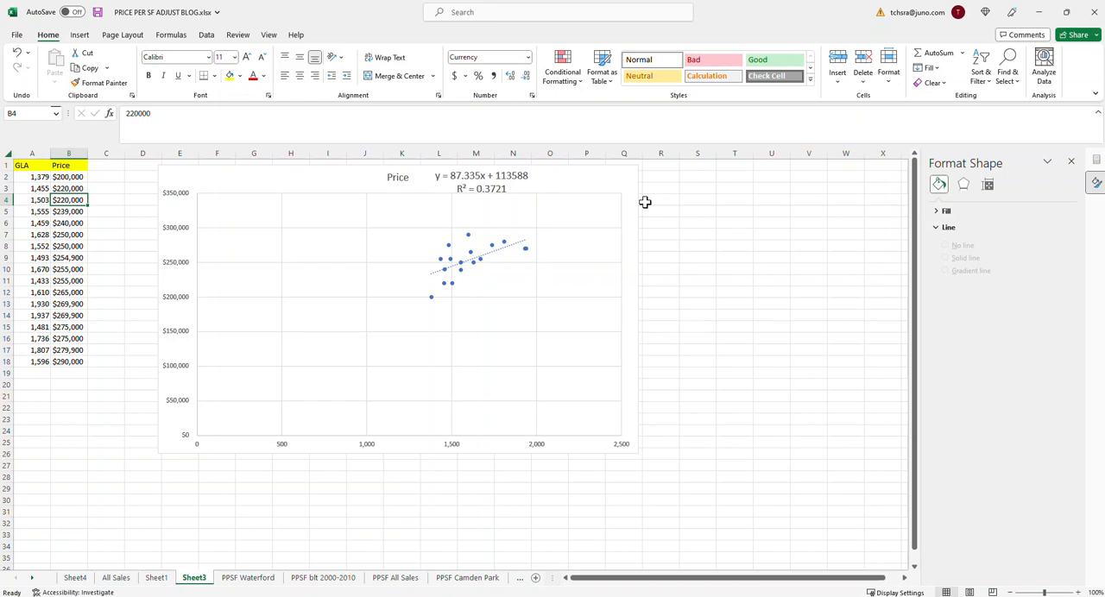
mouse_move(489, 208)
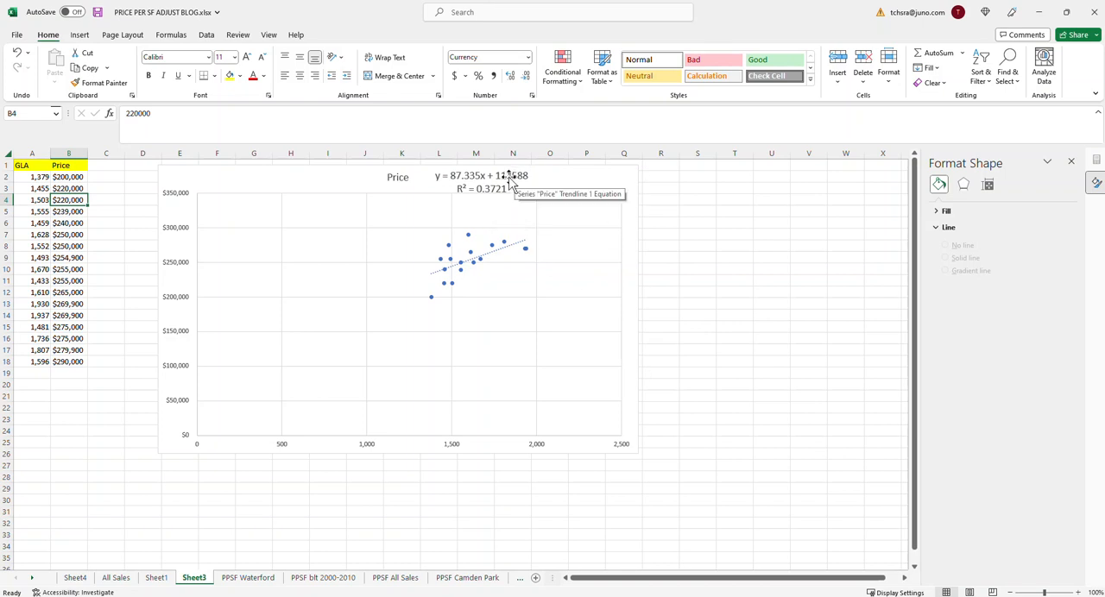
mouse_move(475, 196)
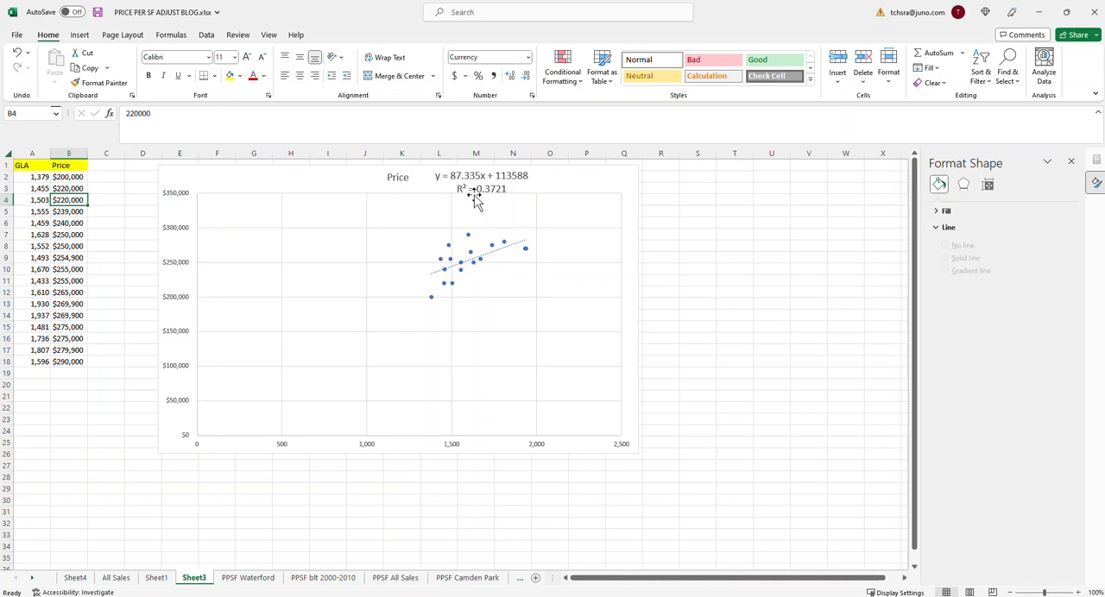
mouse_move(467, 181)
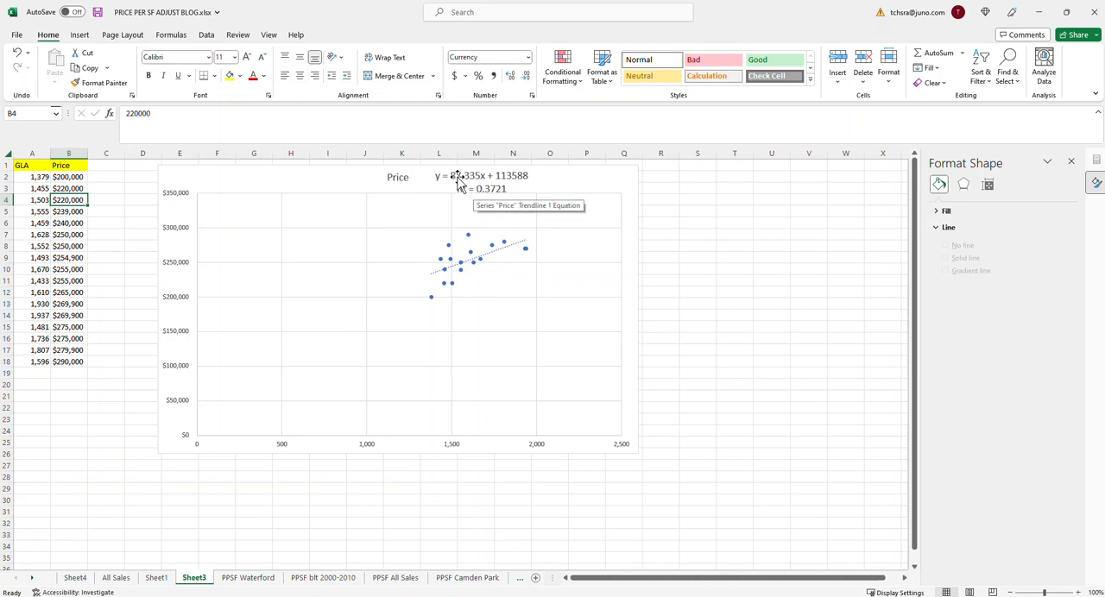
mouse_move(461, 212)
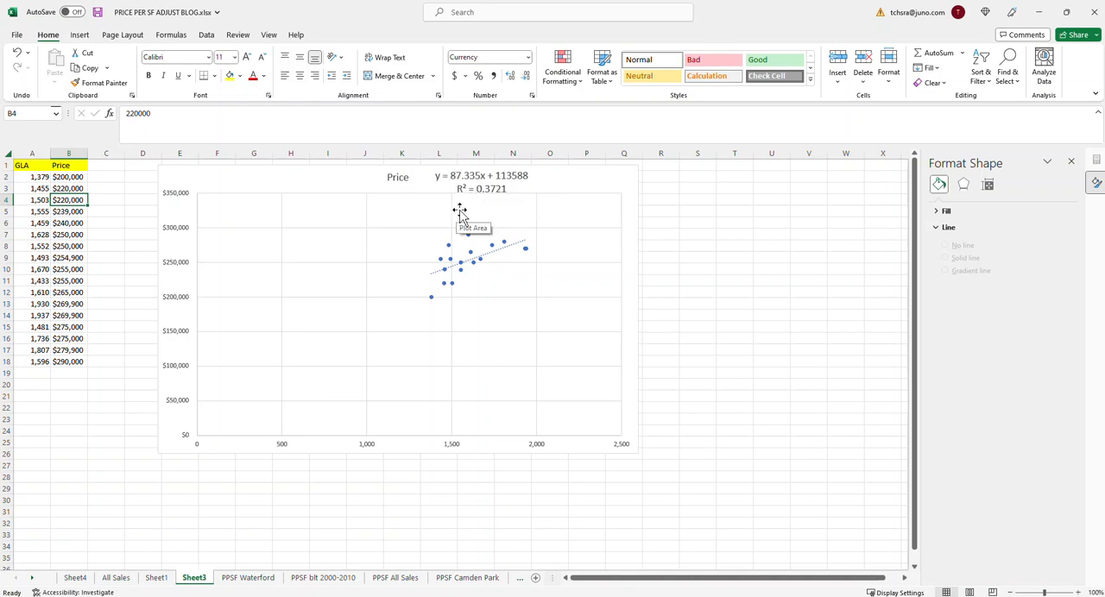
mouse_move(492, 212)
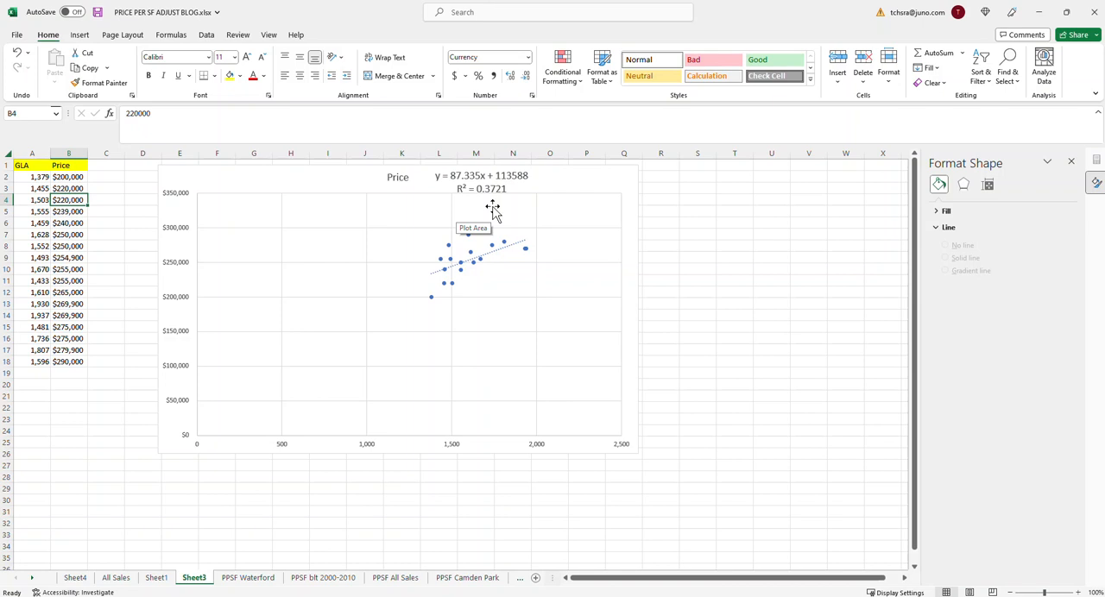
mouse_move(395, 214)
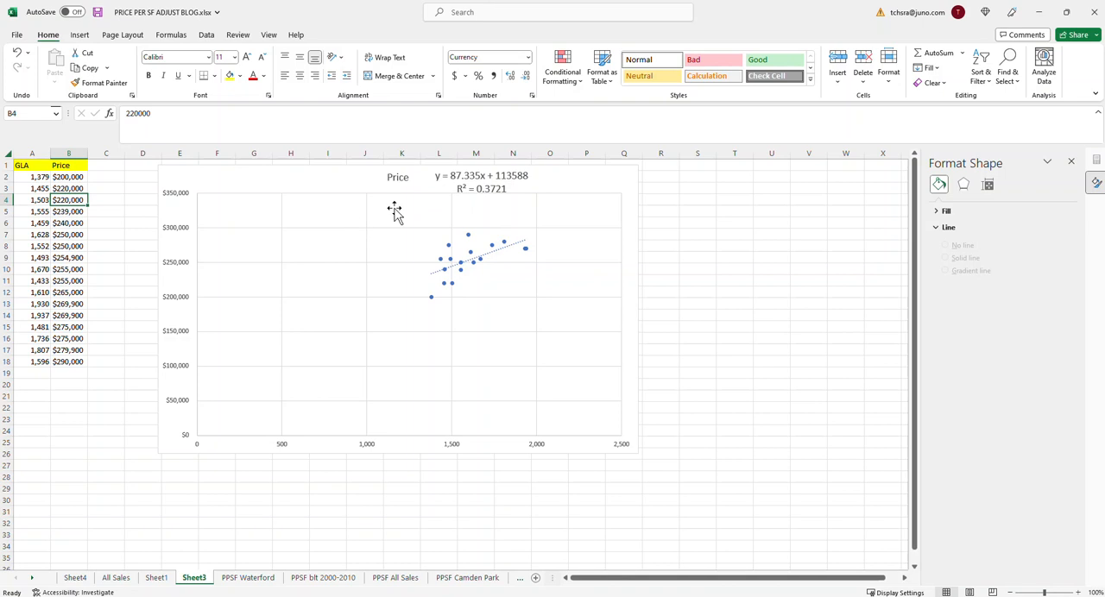
mouse_move(394, 211)
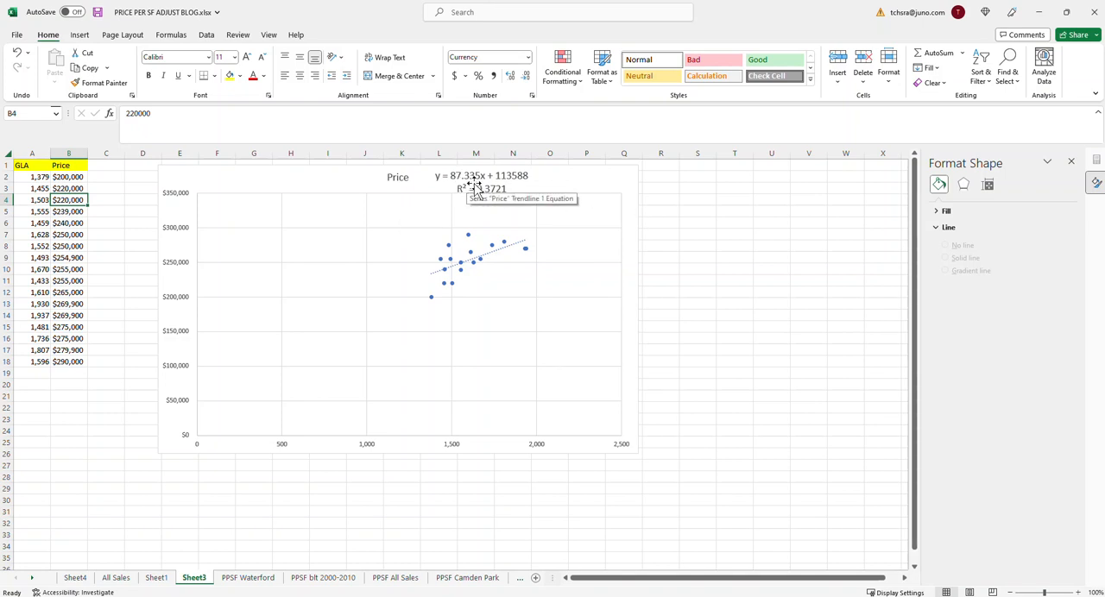
mouse_move(473, 188)
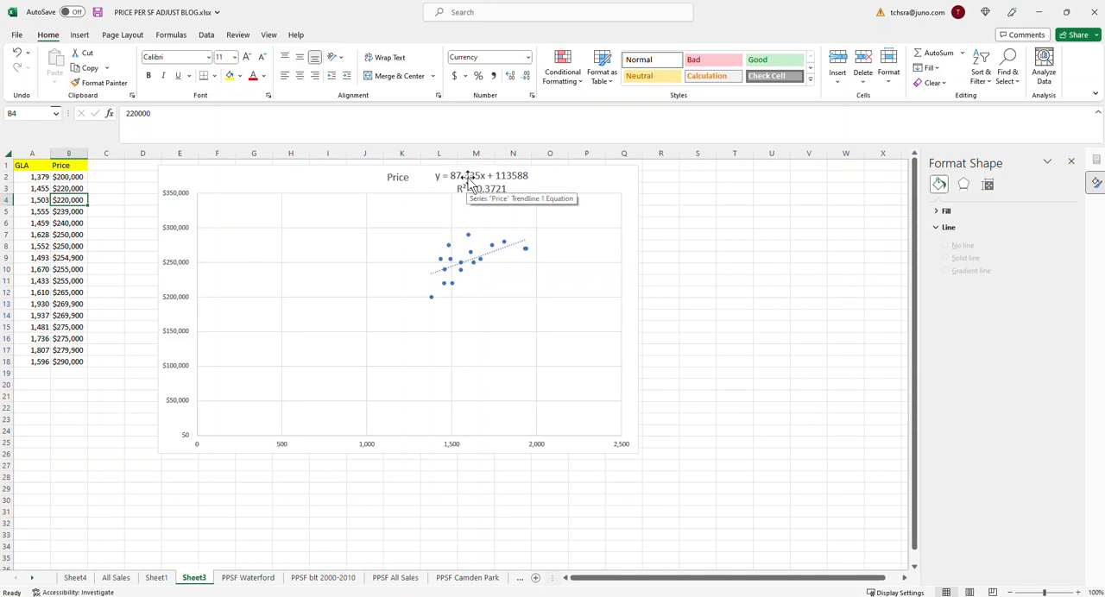
mouse_move(470, 181)
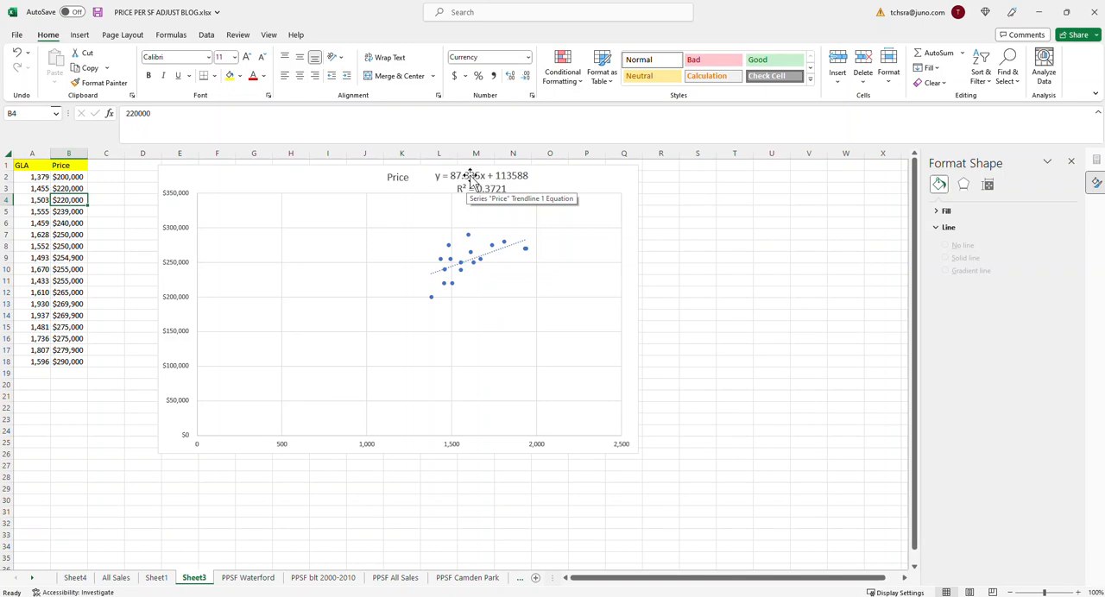
mouse_move(468, 181)
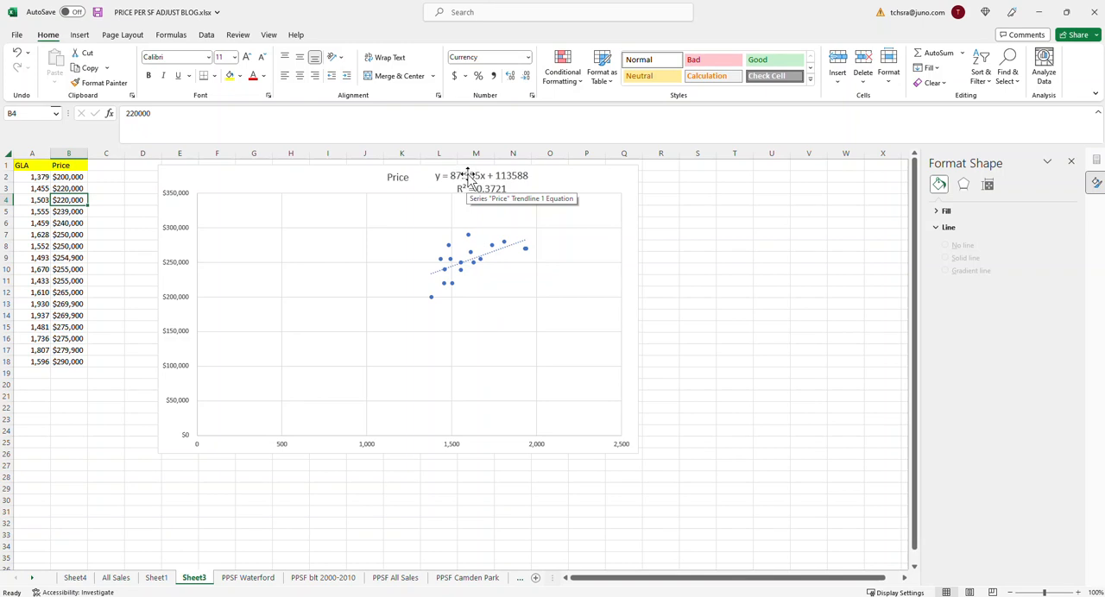
mouse_move(559, 181)
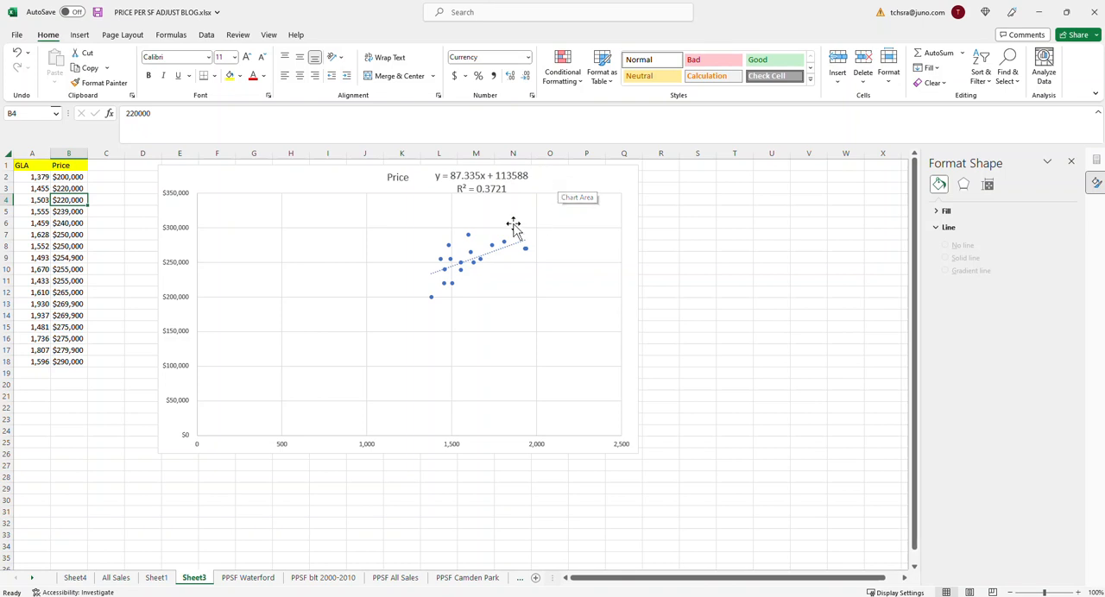
mouse_move(467, 199)
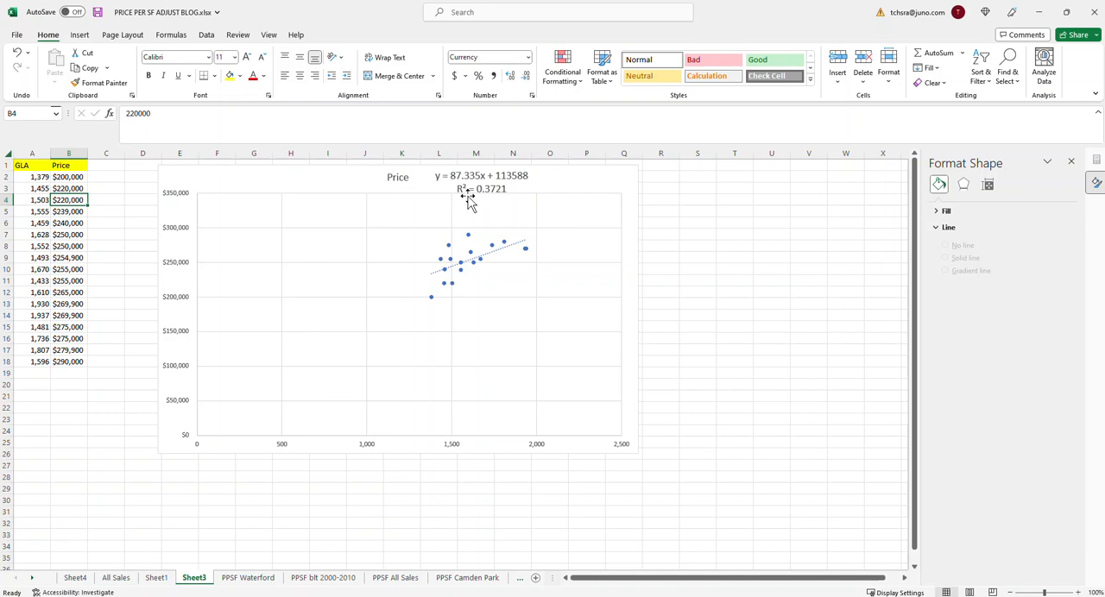
mouse_move(419, 239)
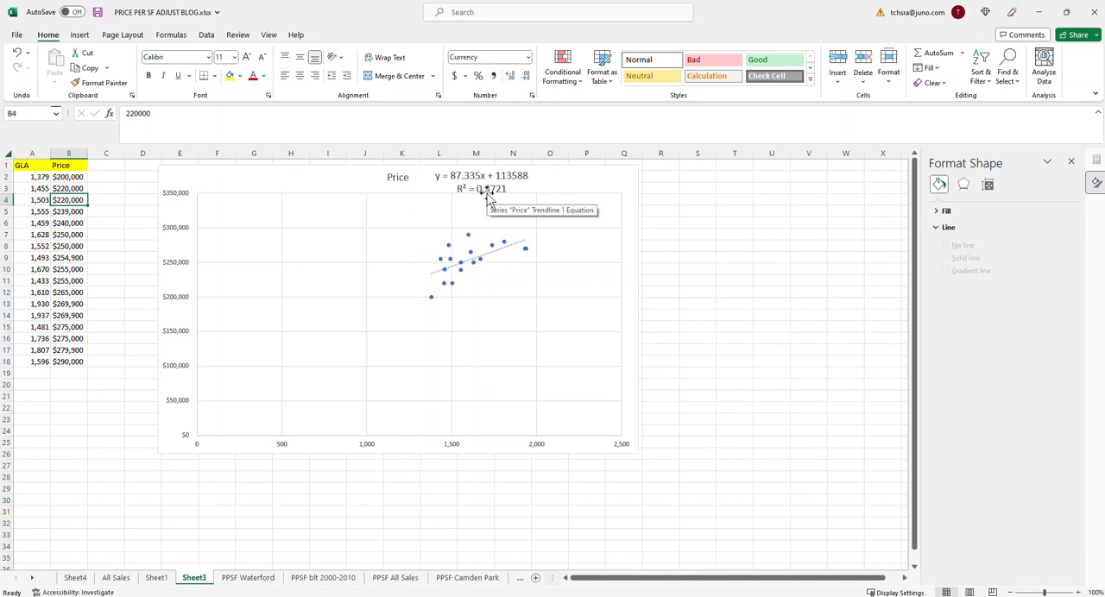
mouse_move(792, 214)
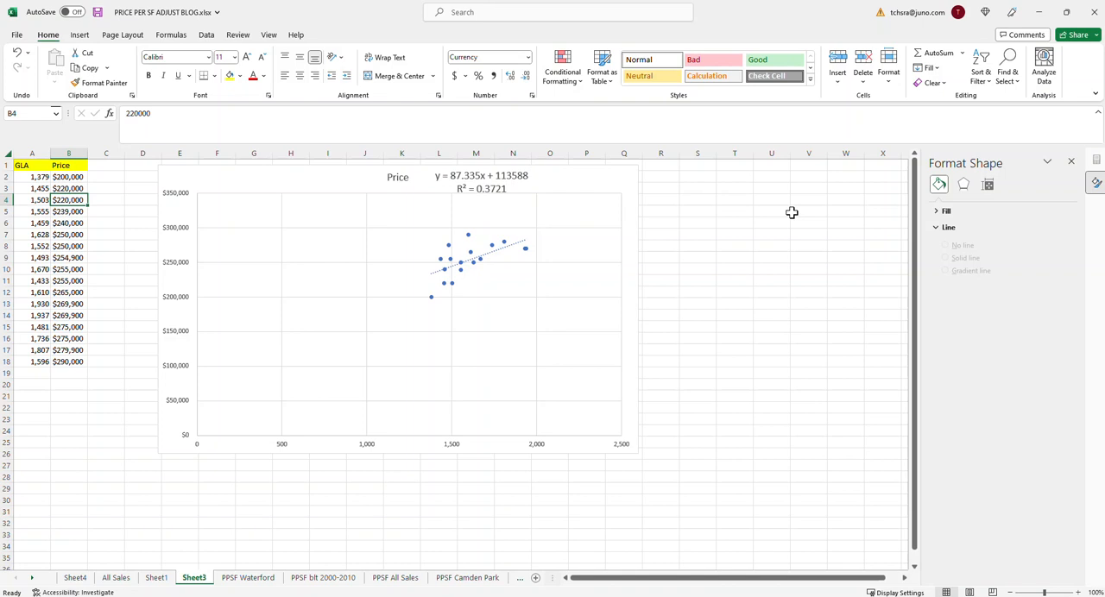